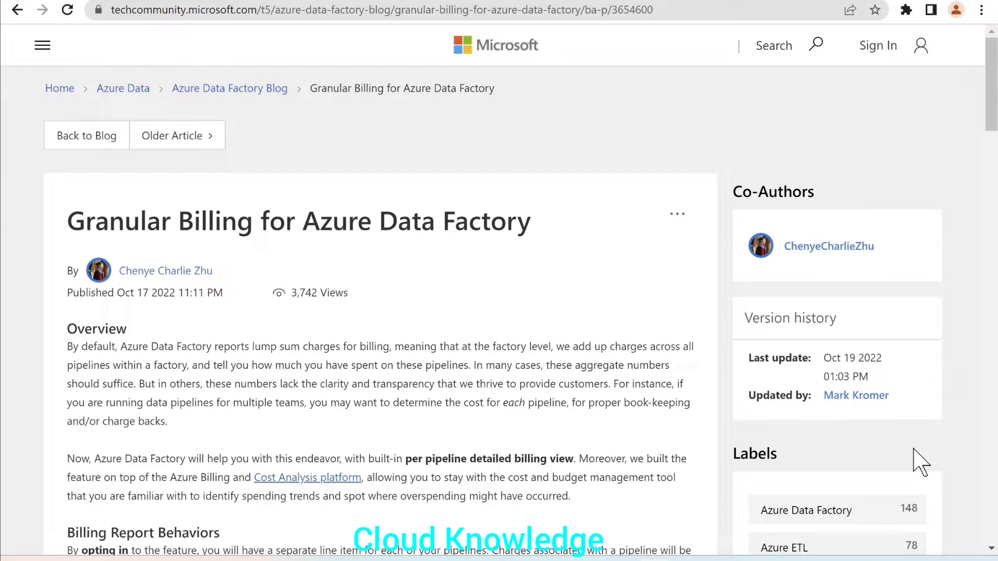
pyautogui.moveTo(720, 445)
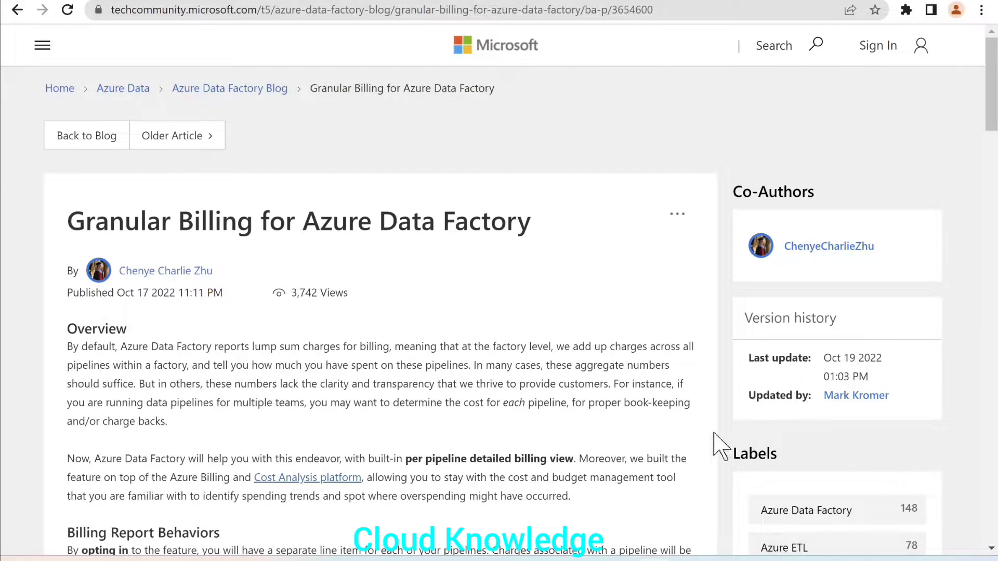
pyautogui.moveTo(485, 297)
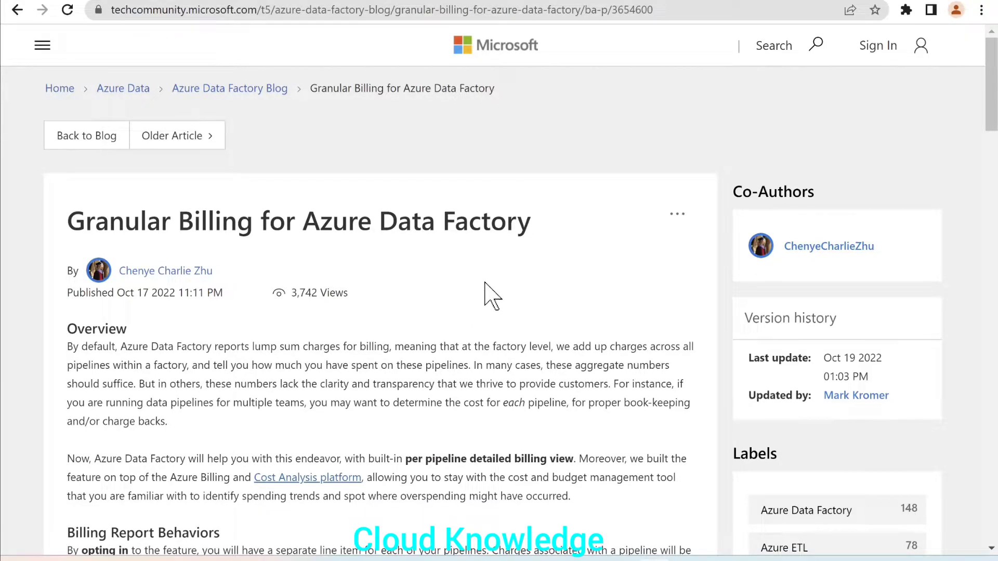
# Step: Read through the article, highlighting the phrase 'per pipeline detailed billing view'
pyautogui.scroll(-3)
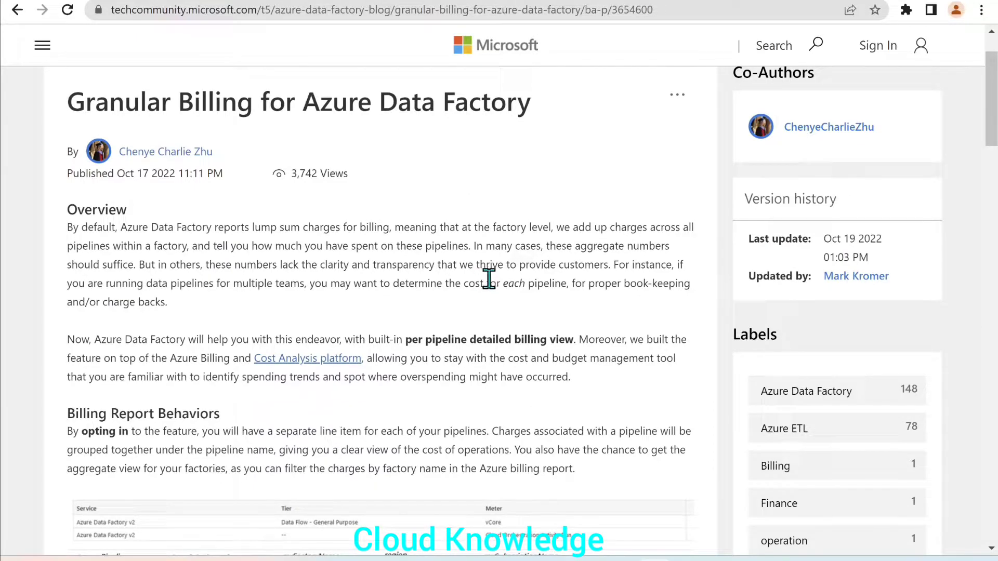
pyautogui.moveTo(555, 357)
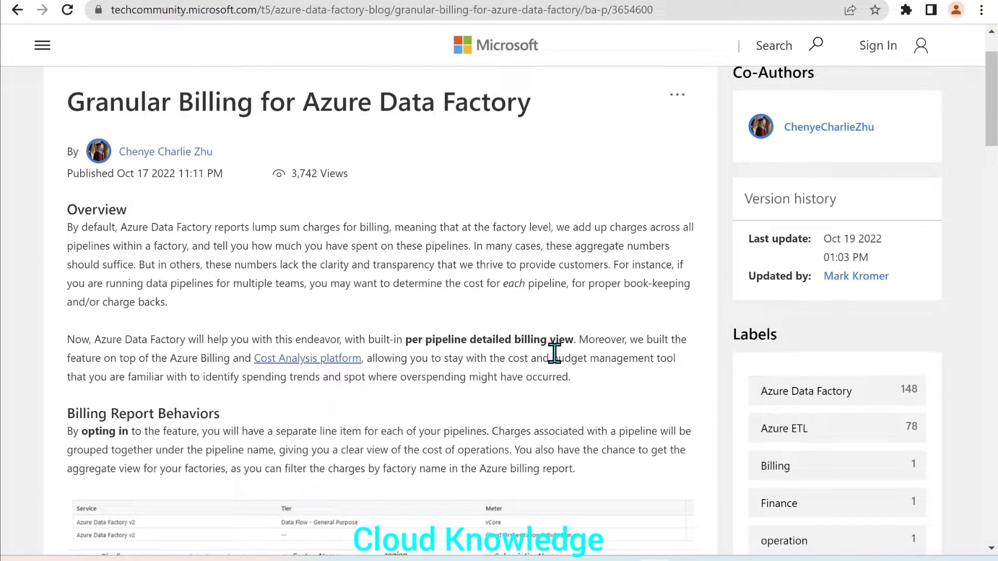
pyautogui.moveTo(405, 339); pyautogui.dragTo(533, 339)
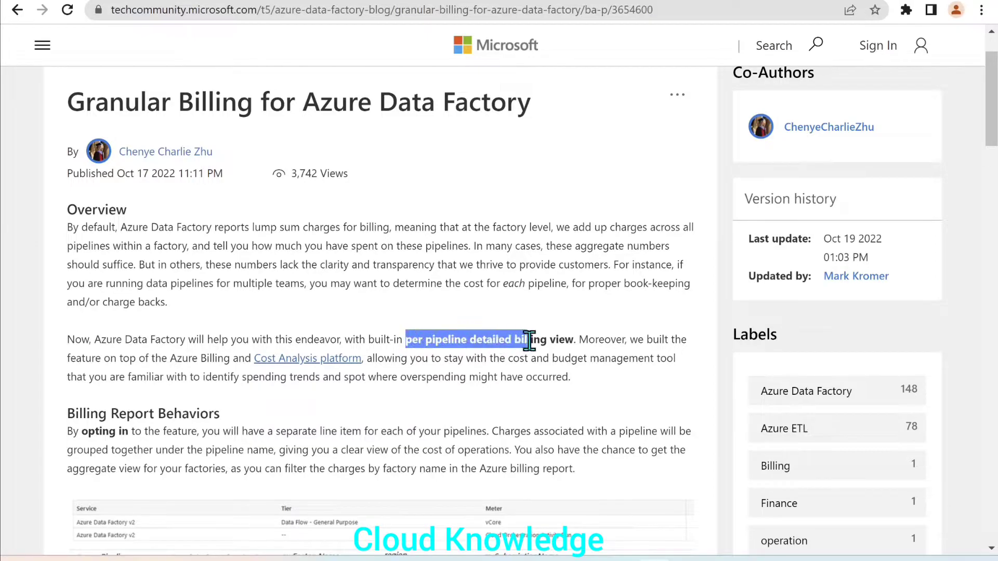
pyautogui.moveTo(533, 339); pyautogui.dragTo(574, 339)
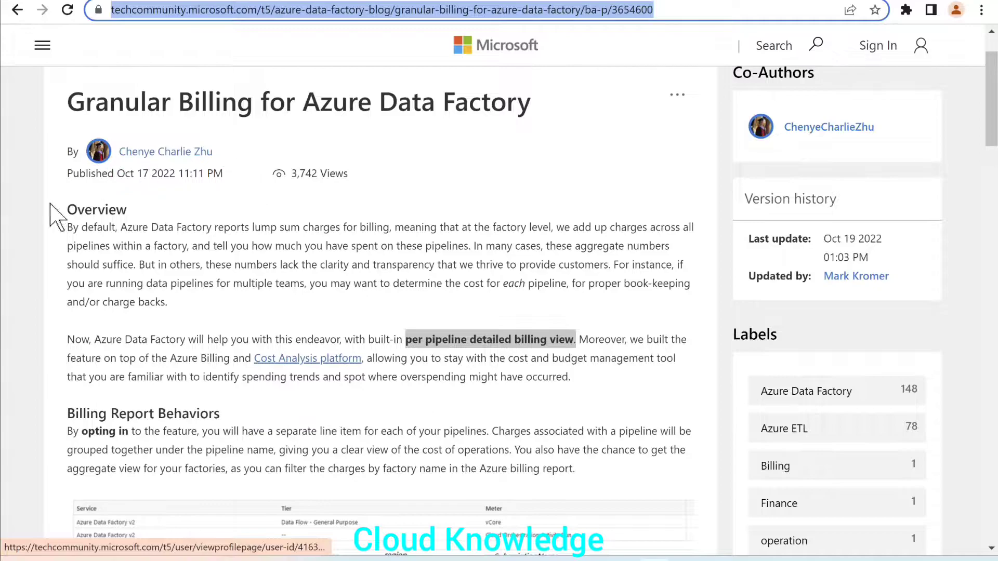
pyautogui.moveTo(337, 283)
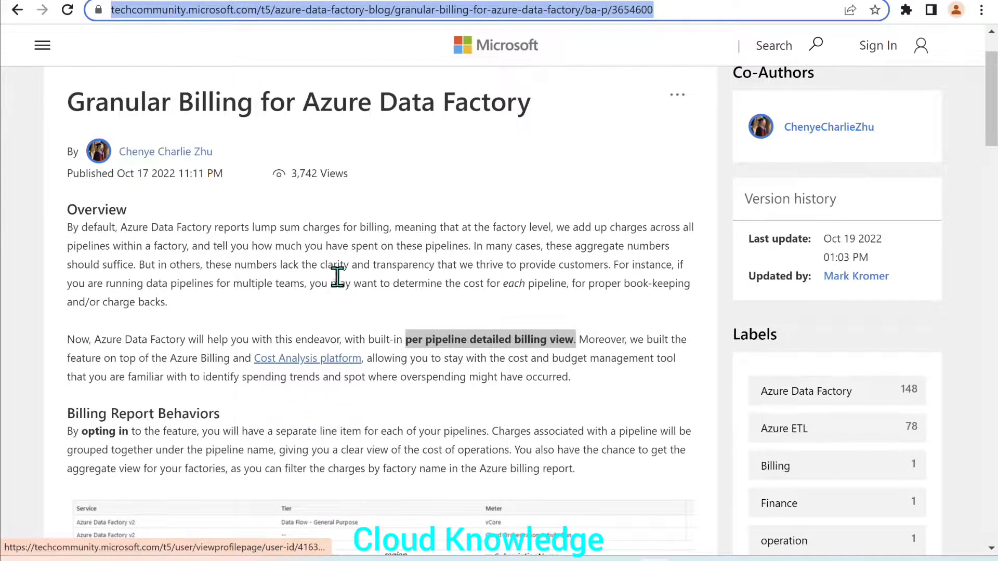
pyautogui.scroll(-3)
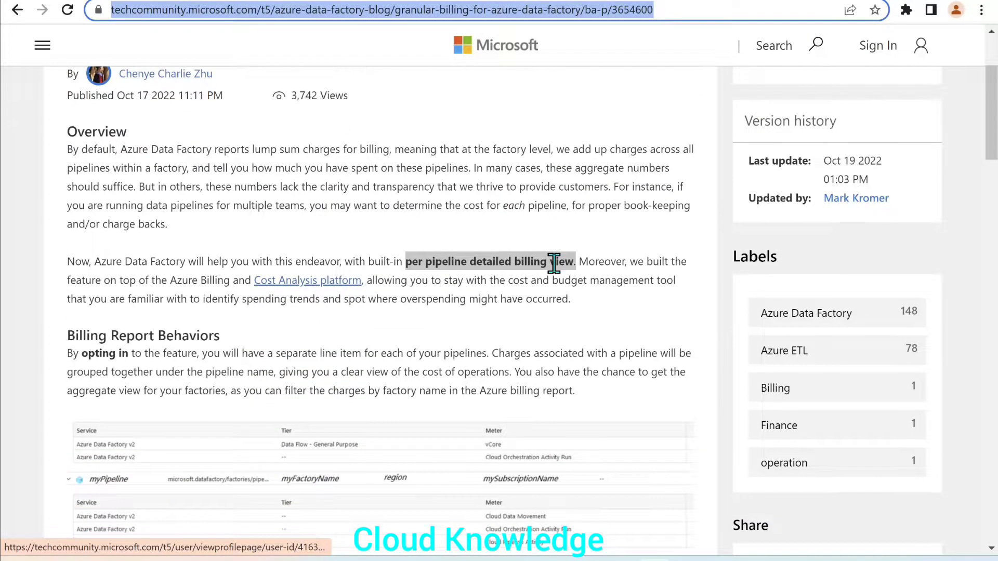
pyautogui.scroll(-3)
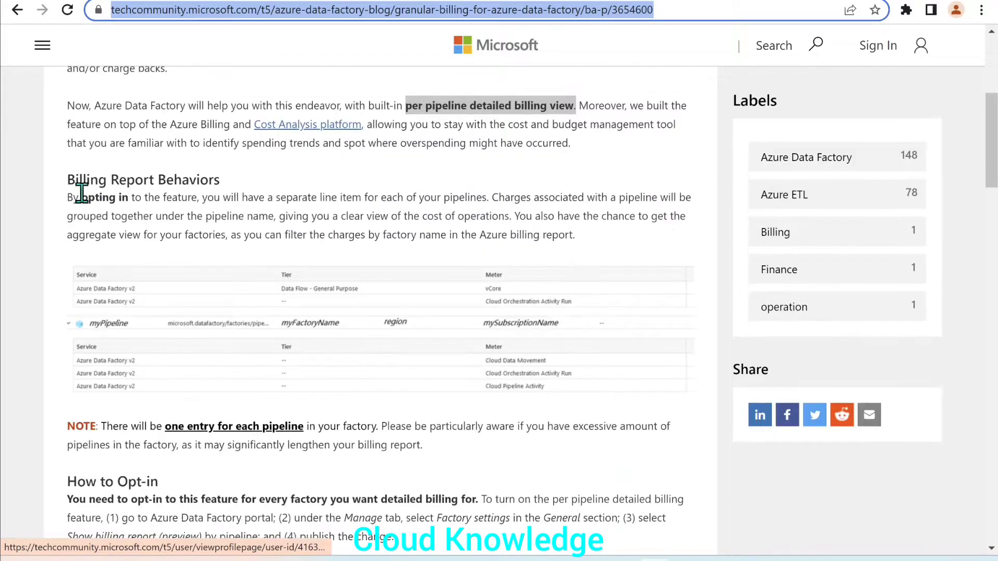
pyautogui.scroll(-3)
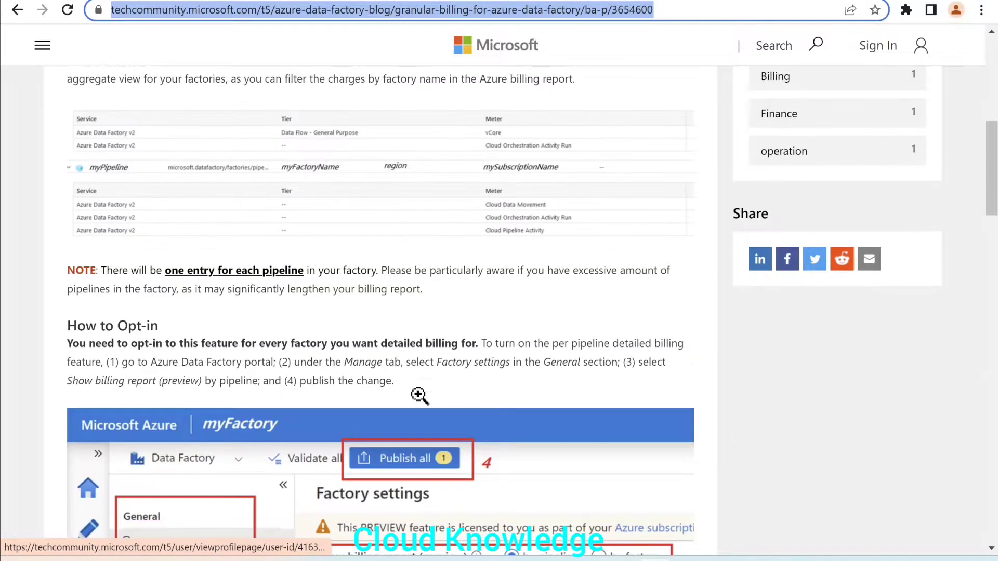
pyautogui.scroll(-3)
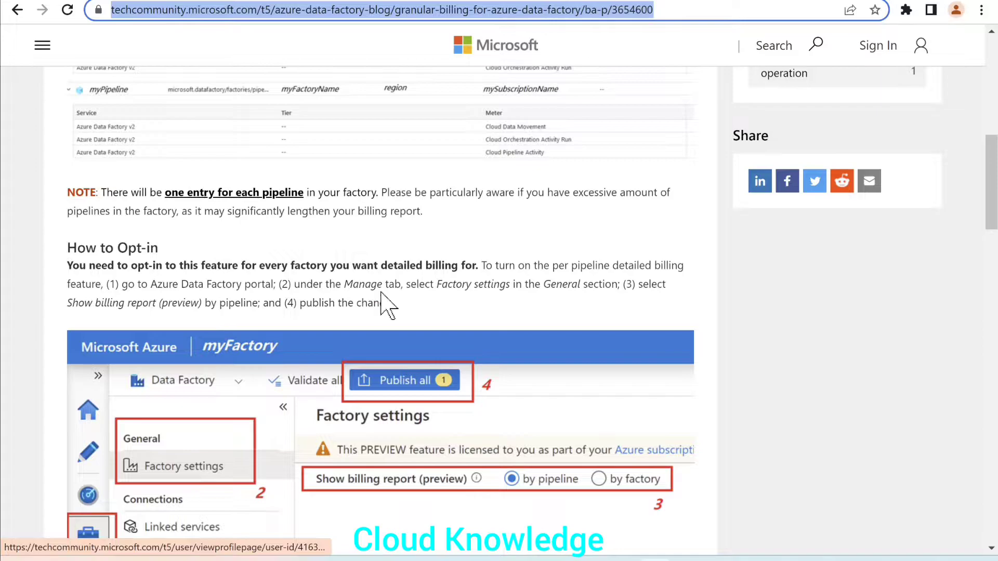
pyautogui.scroll(-3)
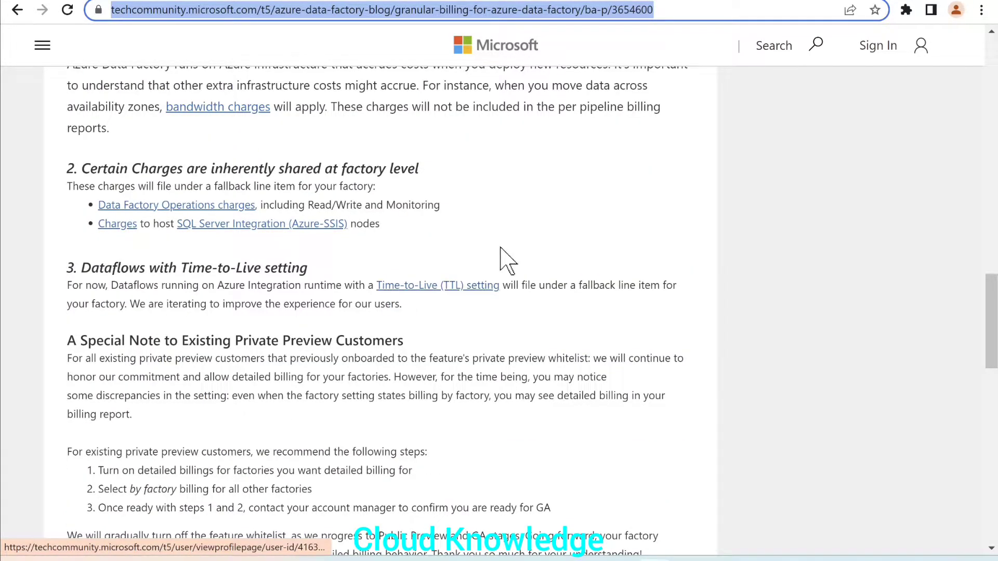
pyautogui.scroll(-3)
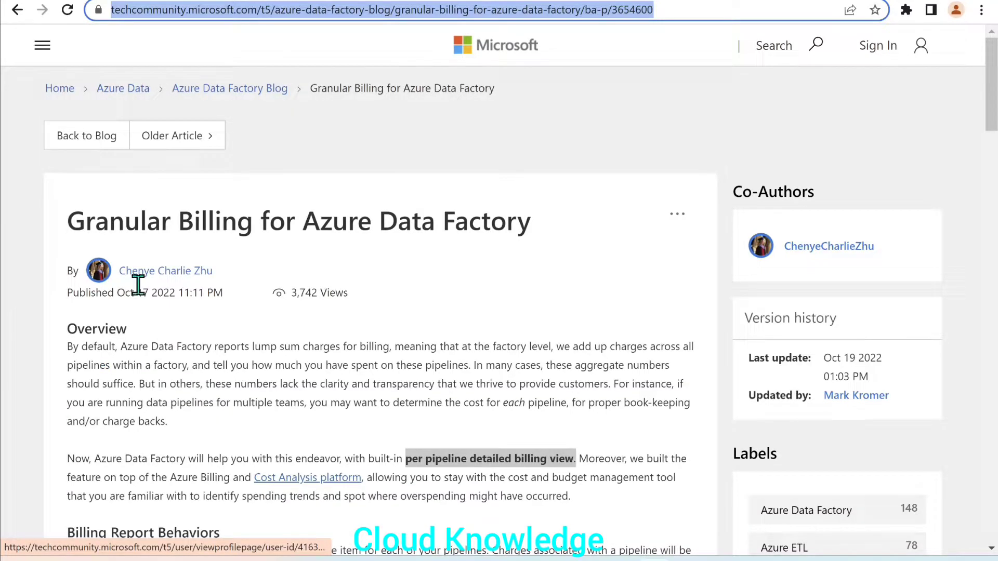
pyautogui.moveTo(156, 293)
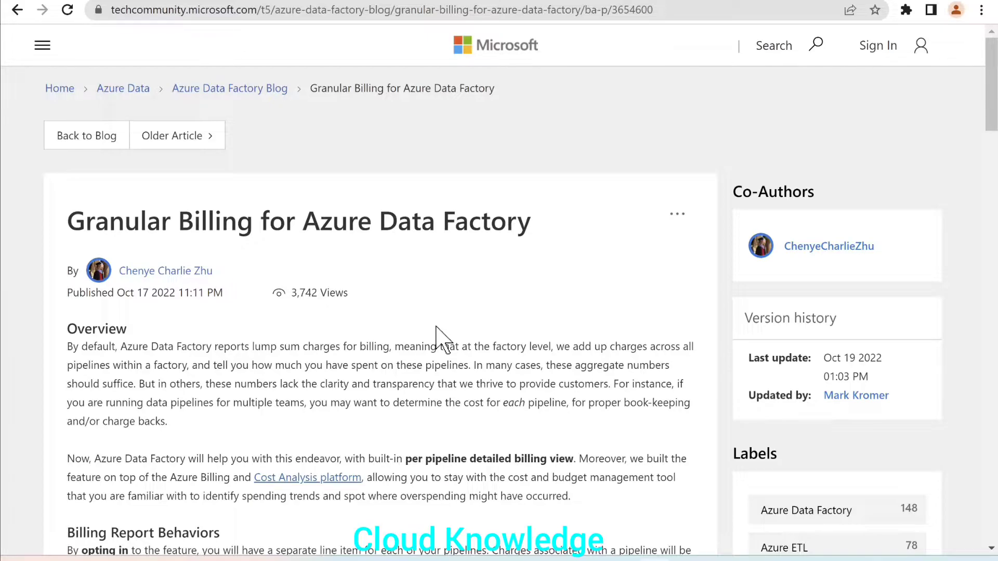
pyautogui.scroll(-3)
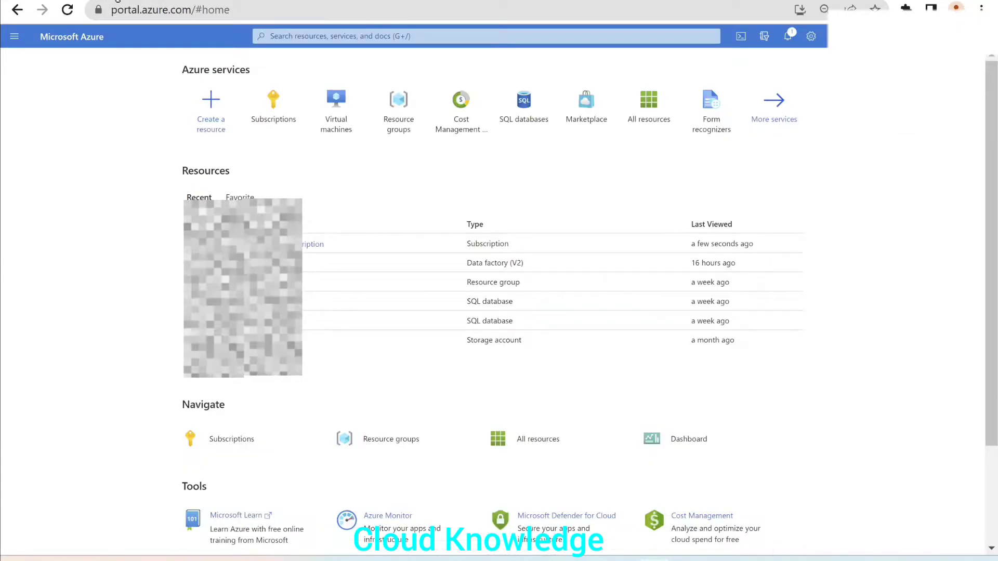
pyautogui.moveTo(302, 123)
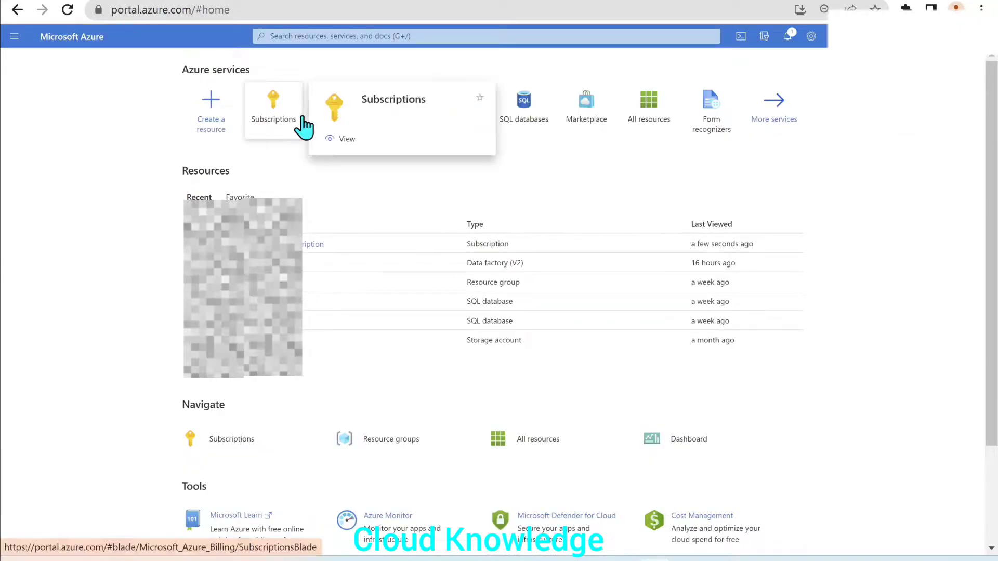
# Step: Open Cost analysis under Cost Management for the Visual Studio Enterprise Subscription
pyautogui.click(272, 111)
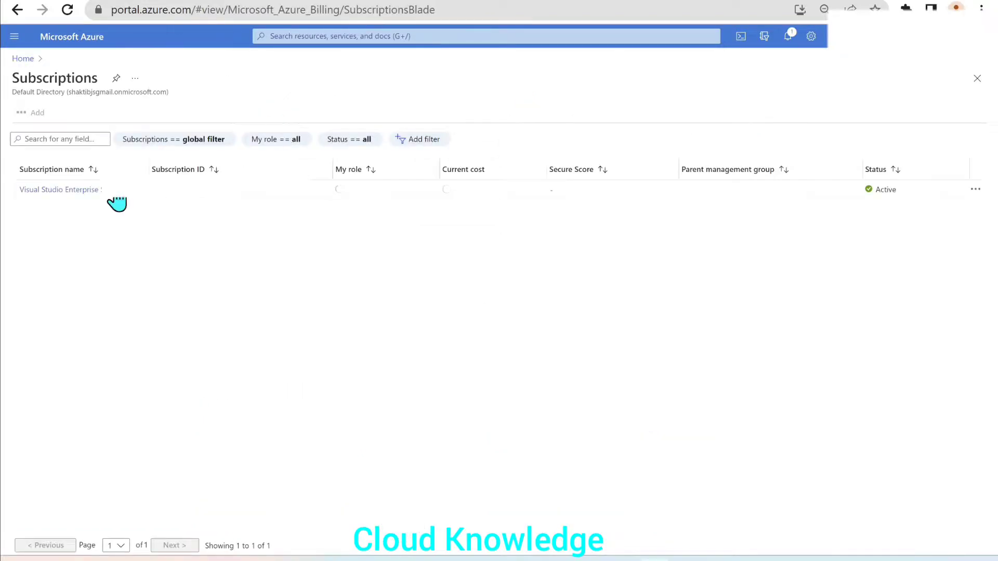
pyautogui.click(58, 189)
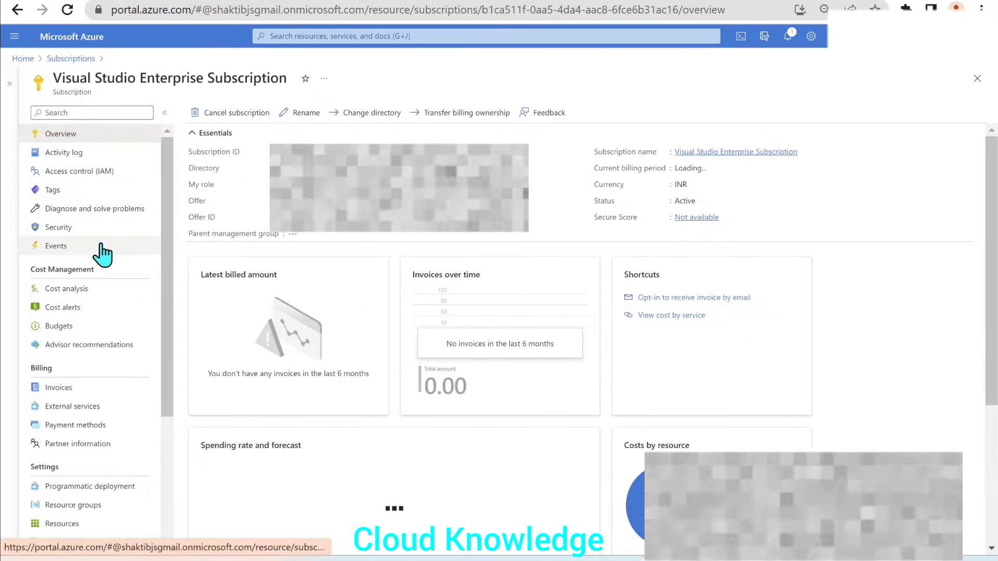
pyautogui.moveTo(74, 297)
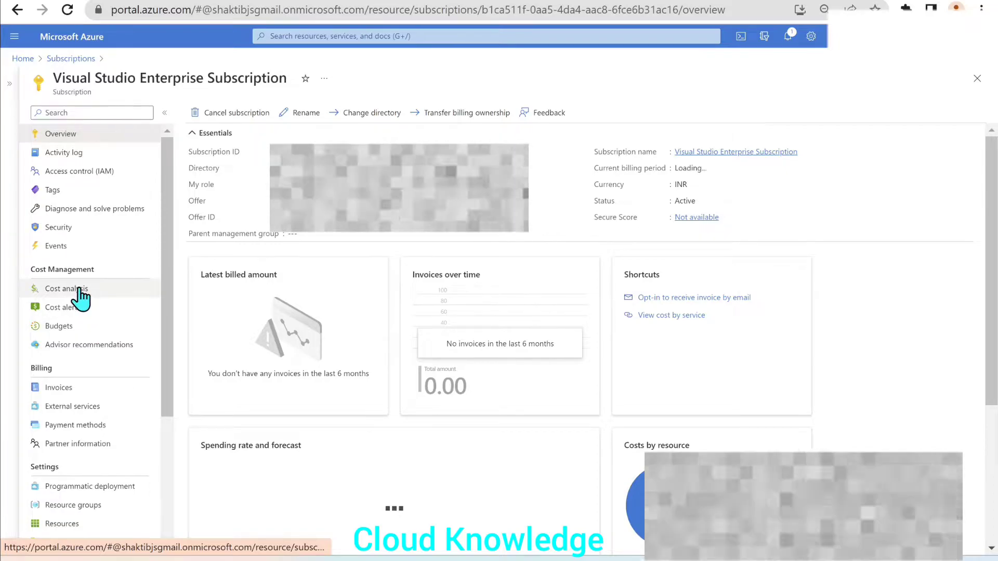
pyautogui.click(67, 289)
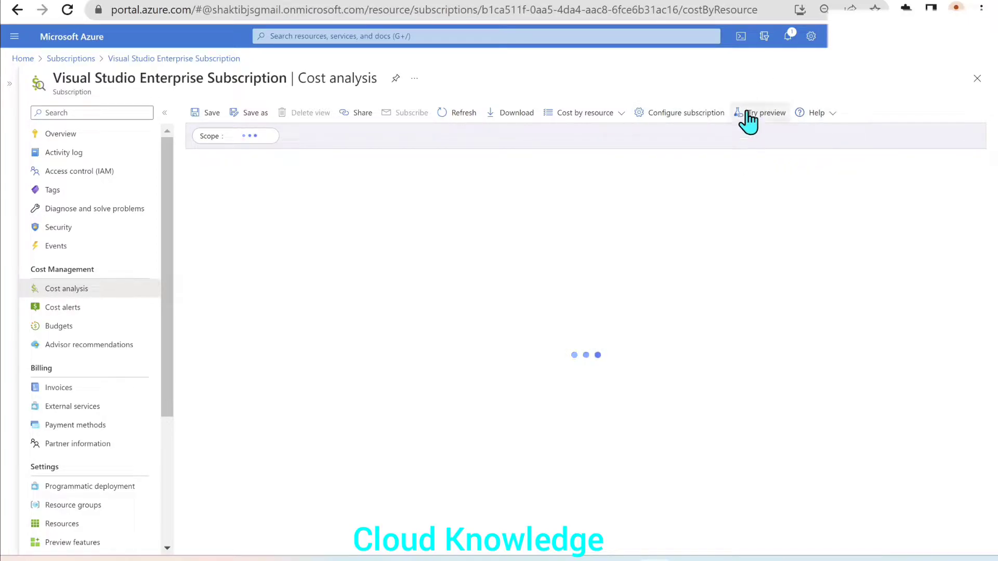
pyautogui.moveTo(765, 115)
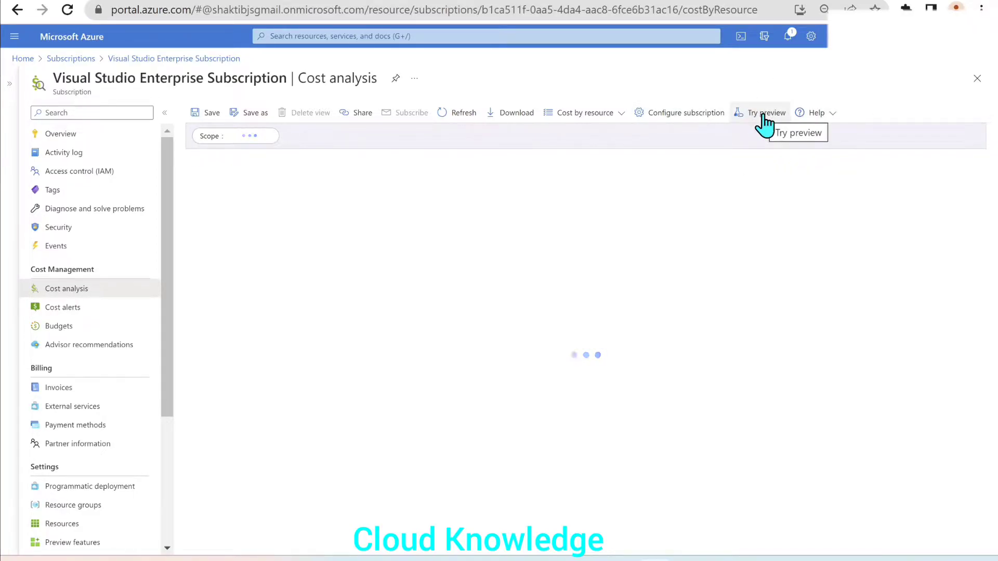
# Step: Enable the Cost Management Labs preview features via Try preview and close the panel
pyautogui.click(765, 113)
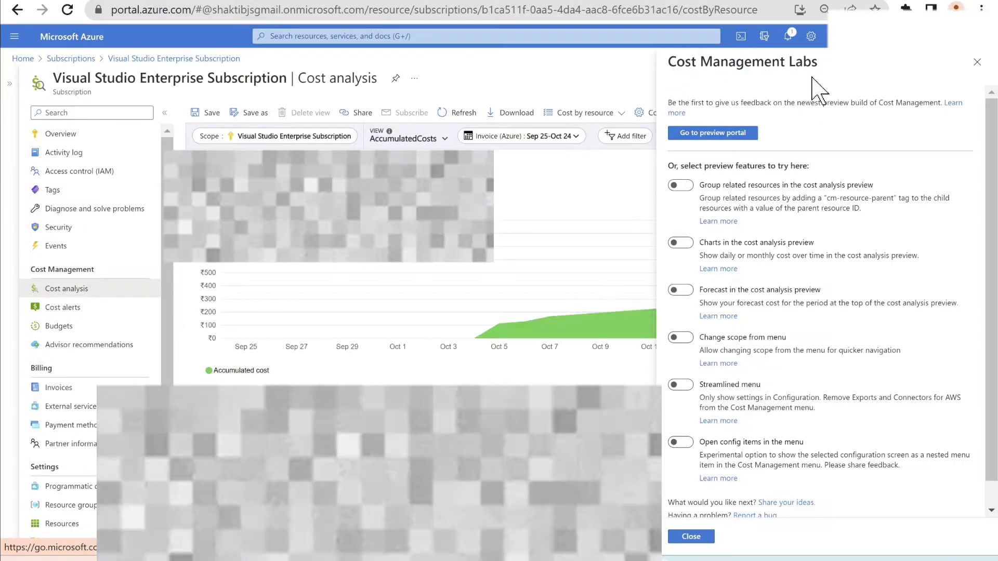
pyautogui.moveTo(726, 208)
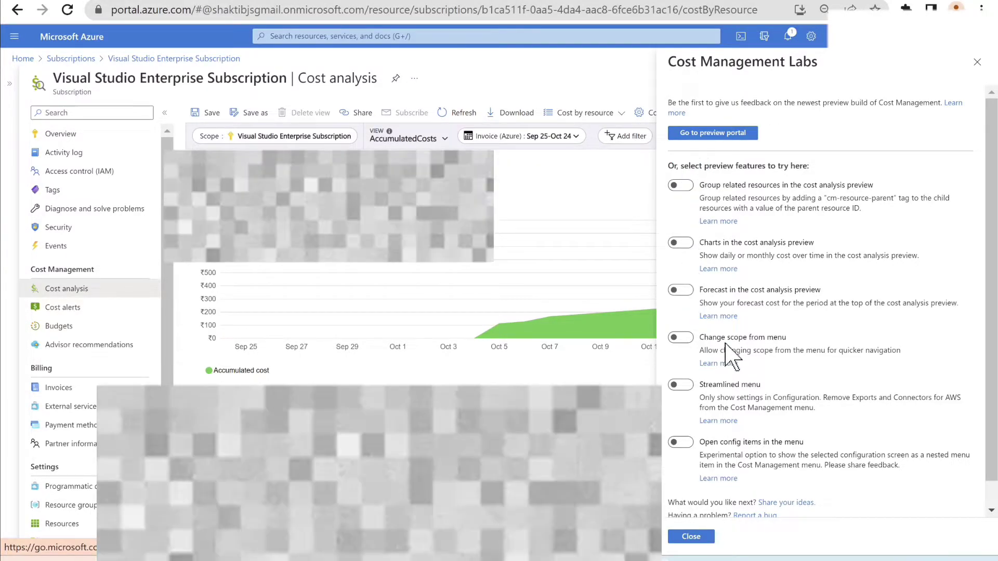
pyautogui.moveTo(778, 489)
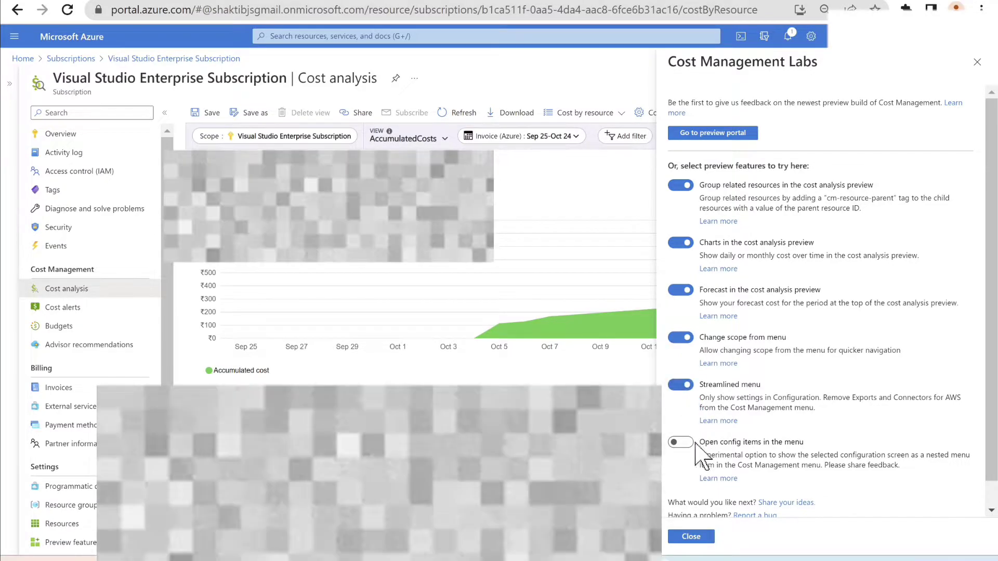
pyautogui.click(680, 442)
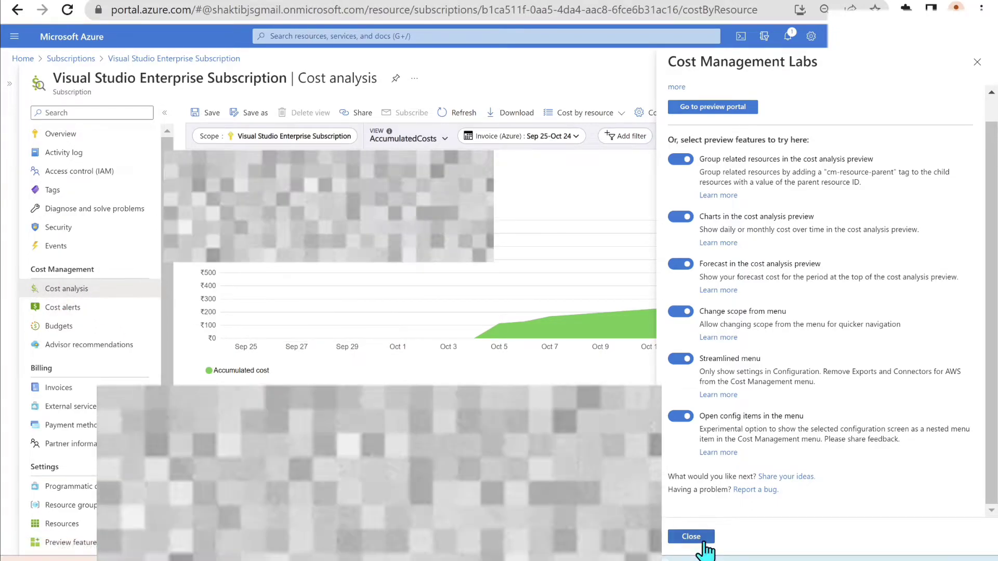
pyautogui.click(691, 536)
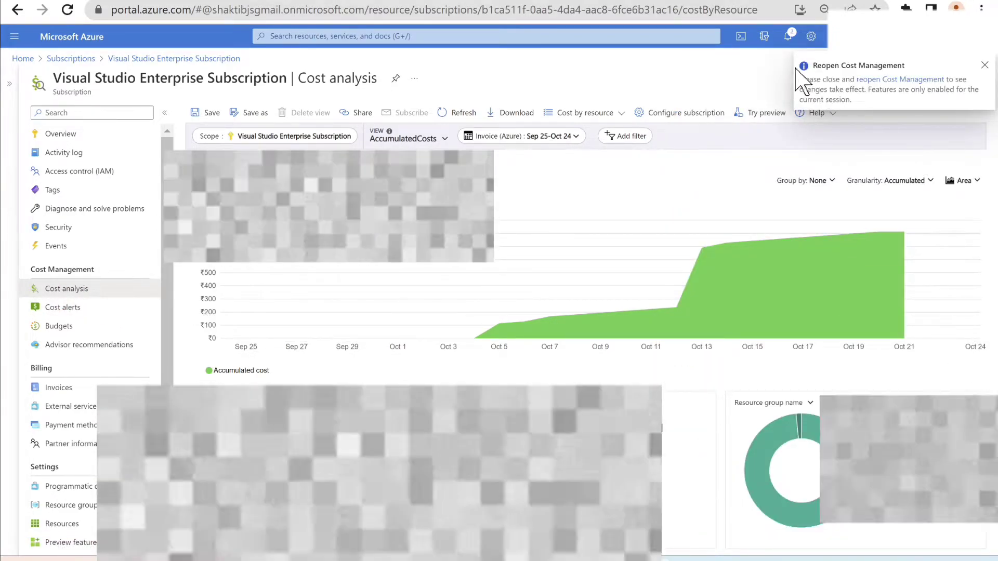
pyautogui.moveTo(815, 78)
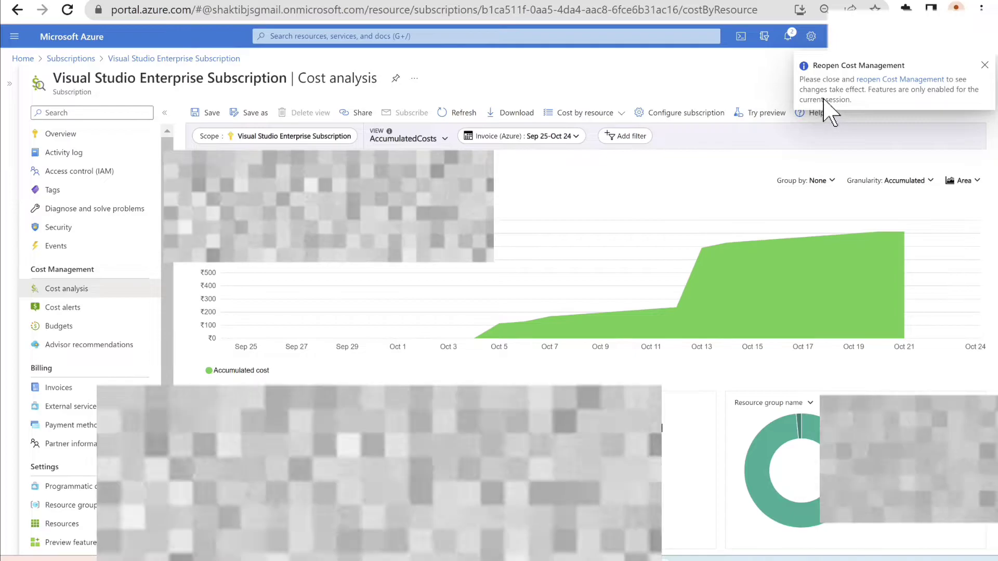
pyautogui.moveTo(903, 110)
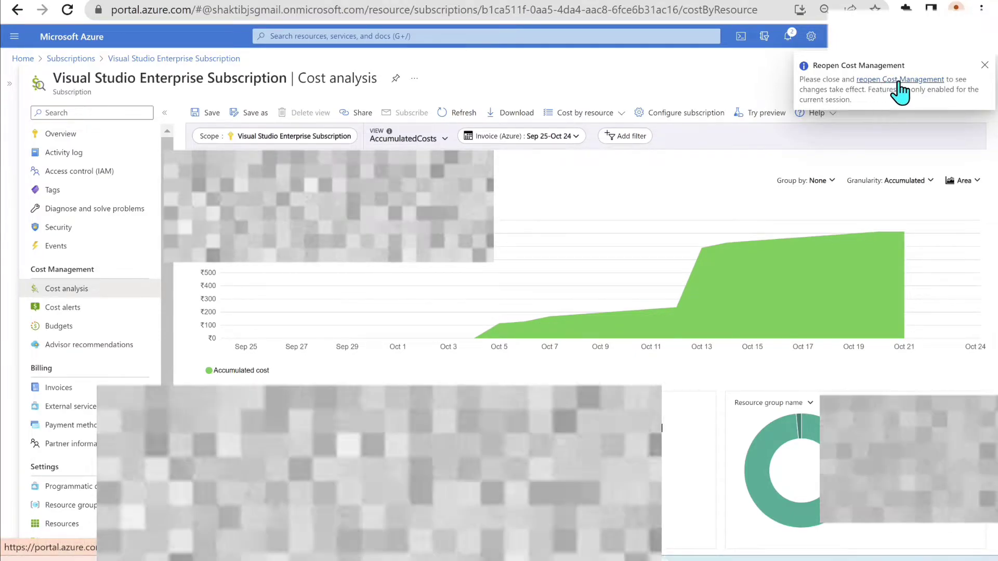
# Step: Reopen Cost Management from the notification so the preview change applies
pyautogui.click(900, 79)
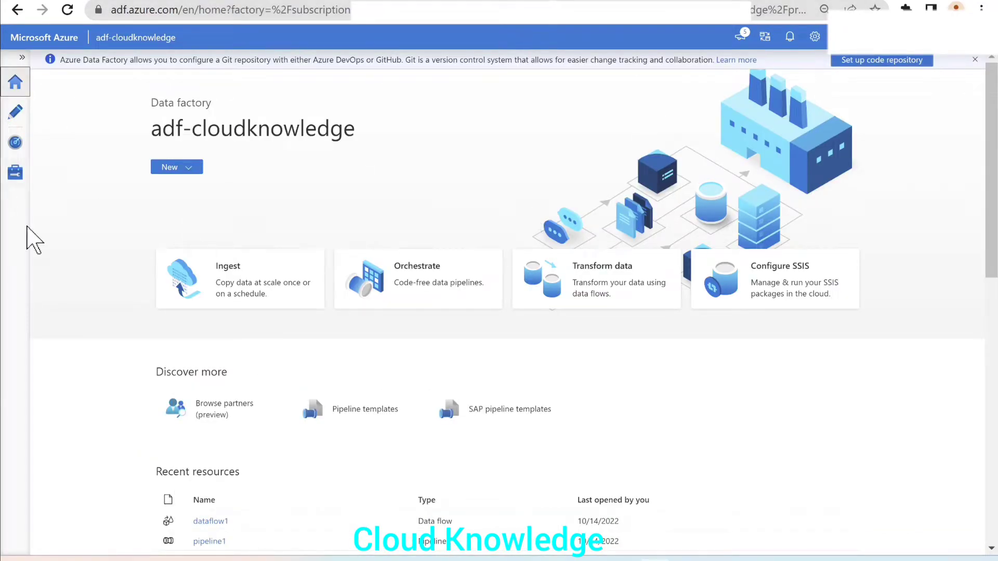
pyautogui.moveTo(12, 157)
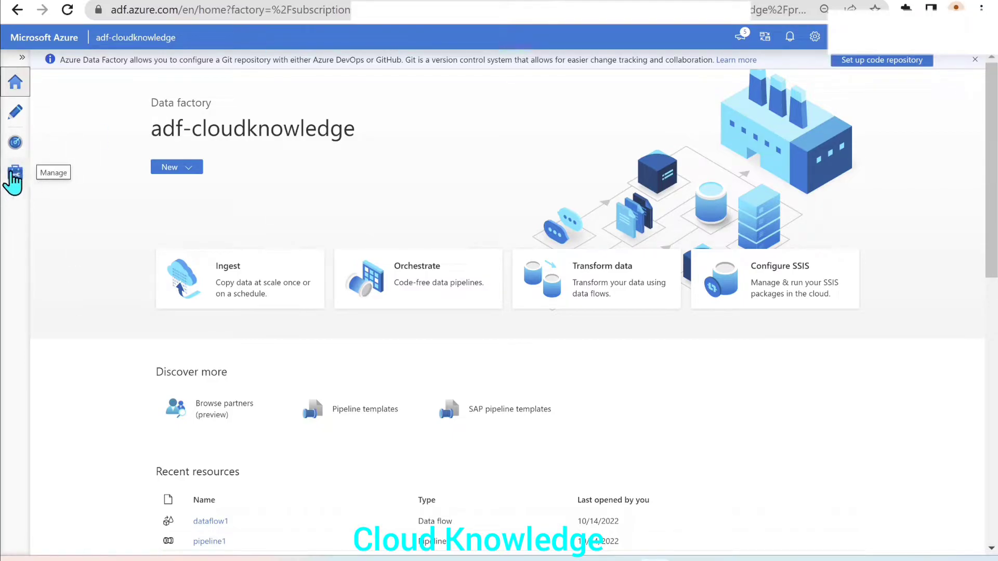
# Step: Open the Manage hub's Factory settings for adf-cloudknowledge
pyautogui.click(14, 173)
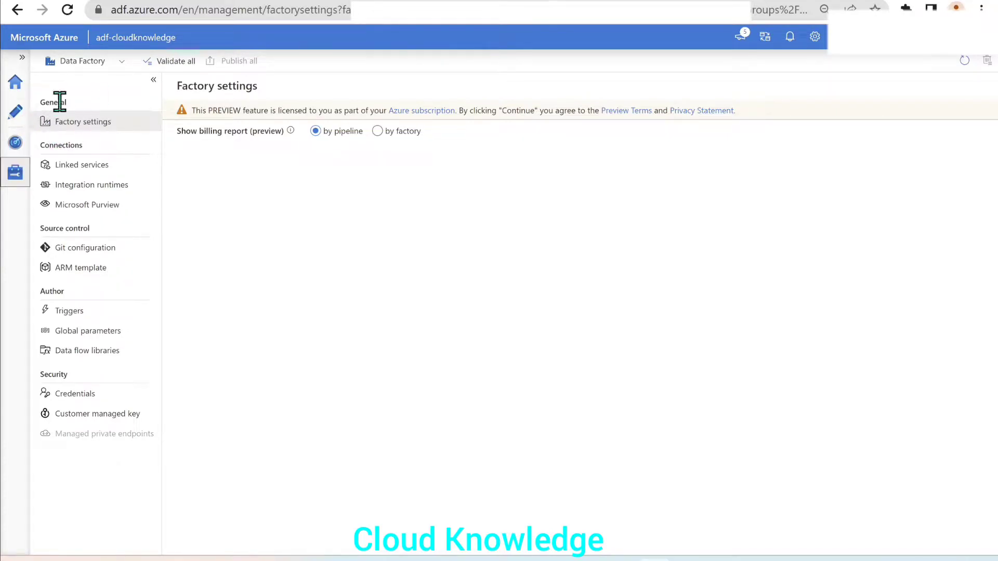
pyautogui.moveTo(91, 132)
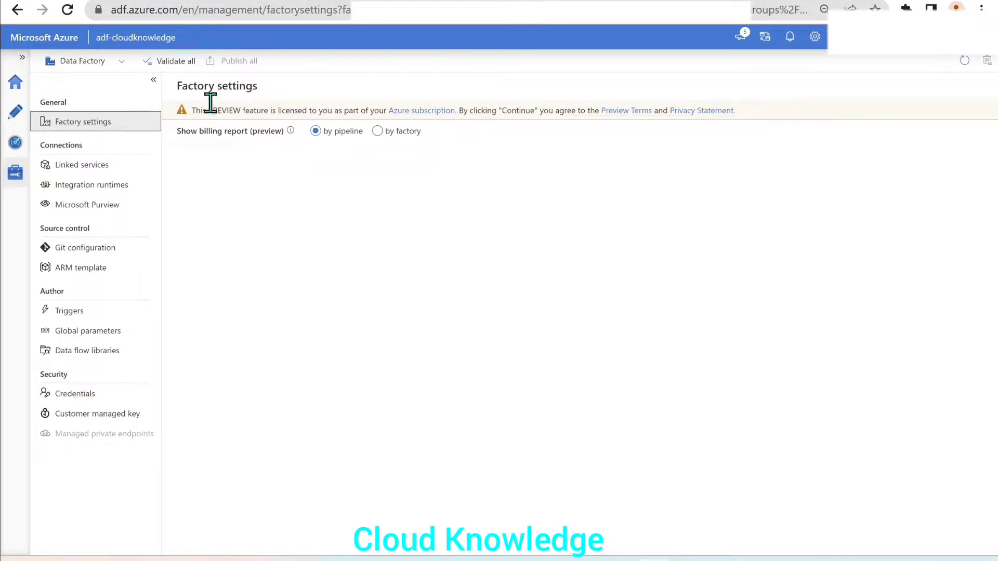
pyautogui.moveTo(187, 154)
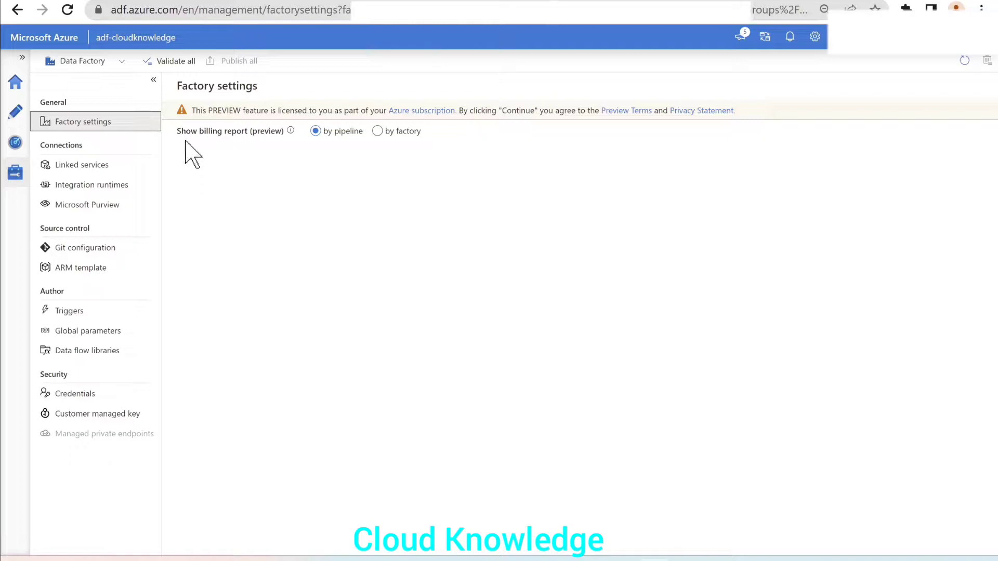
pyautogui.moveTo(304, 158)
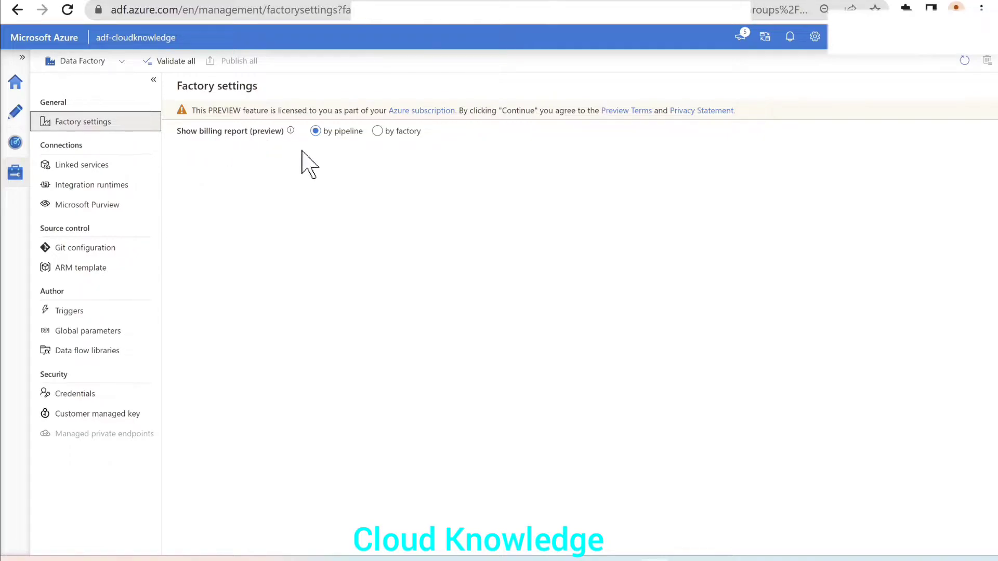
# Step: Set Show billing report (preview) to 'by pipeline' after toggling it to by factory
pyautogui.click(376, 131)
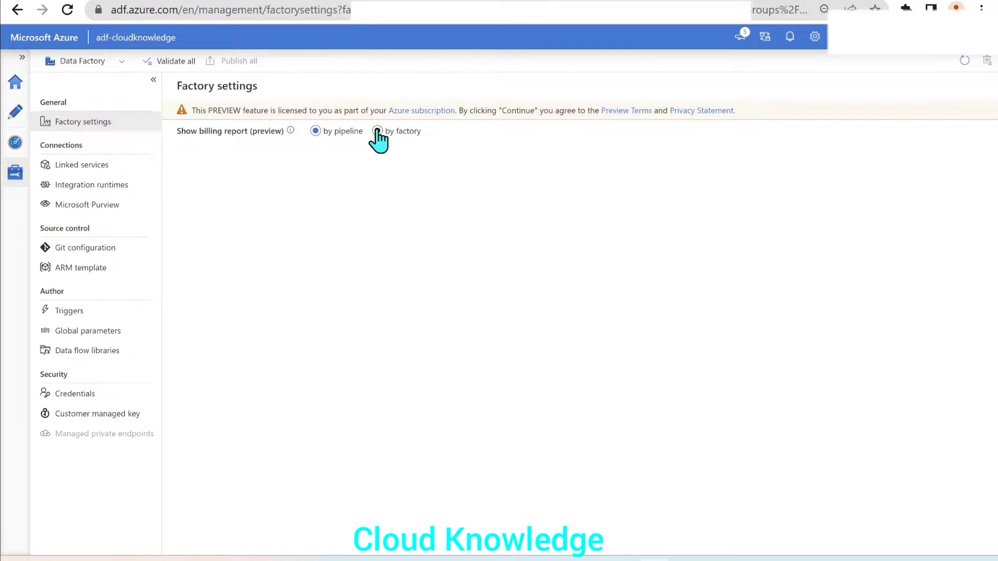
pyautogui.click(378, 131)
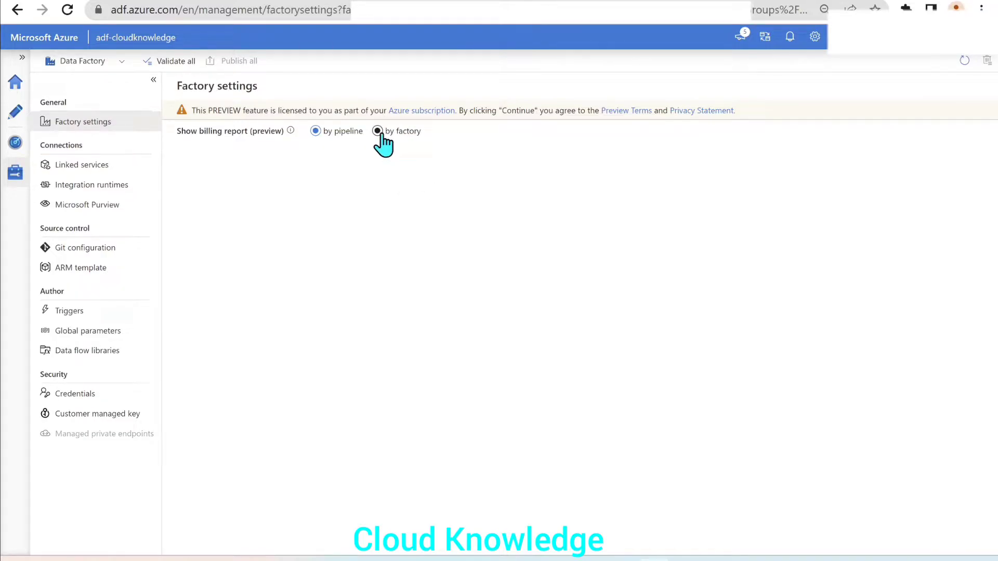
pyautogui.click(314, 131)
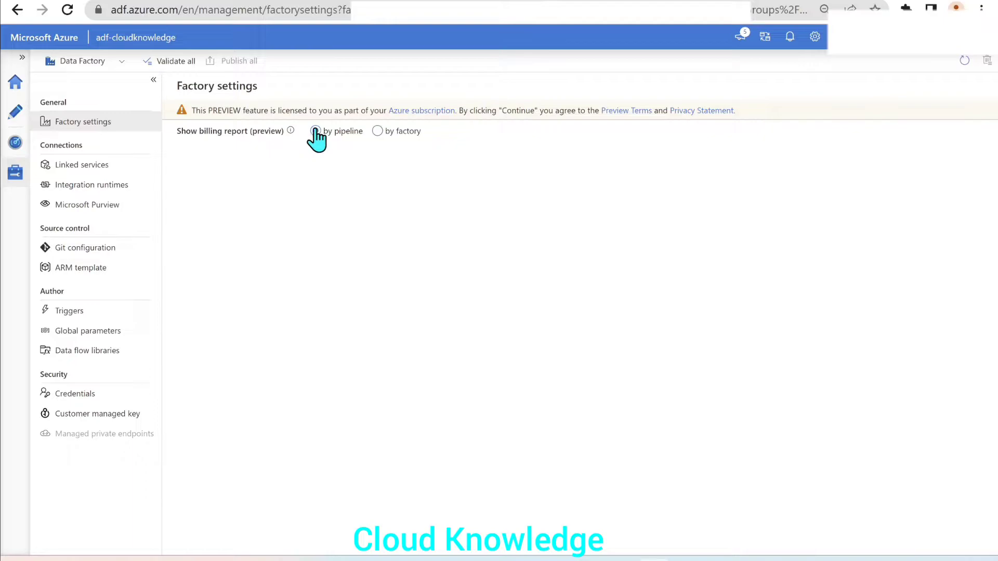
pyautogui.click(316, 131)
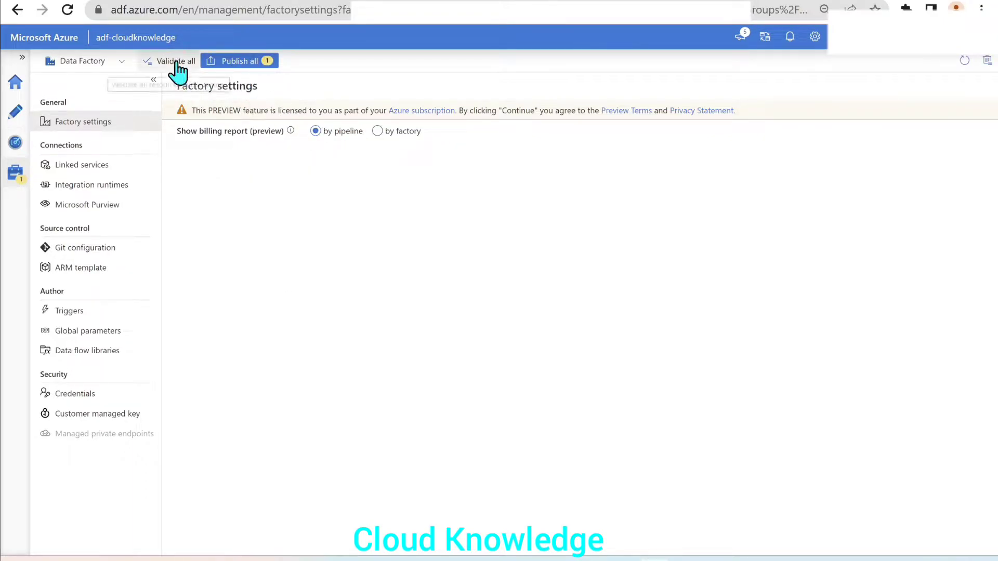
pyautogui.moveTo(229, 65)
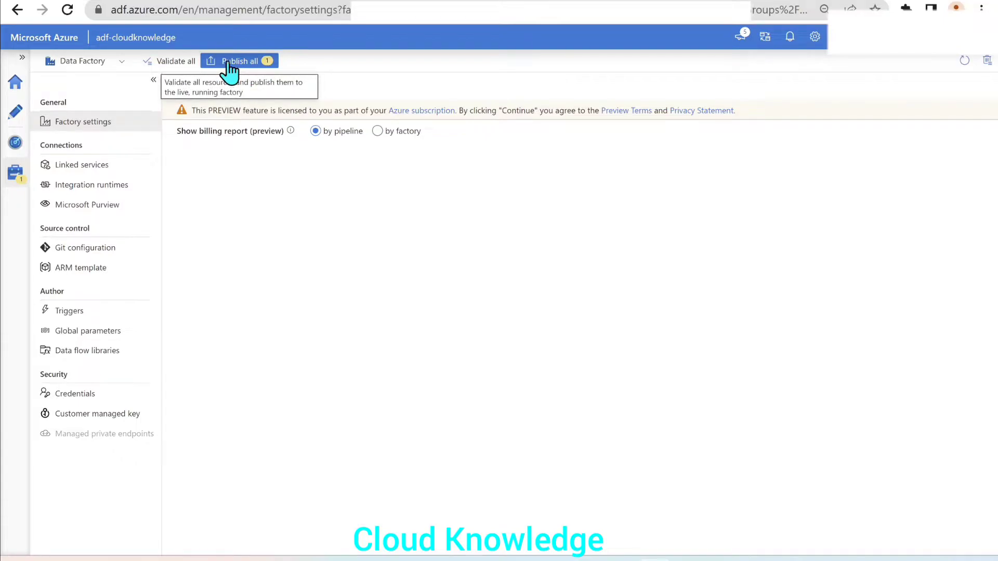
# Step: Publish the pending global settings change to the live factory via Publish all
pyautogui.click(238, 61)
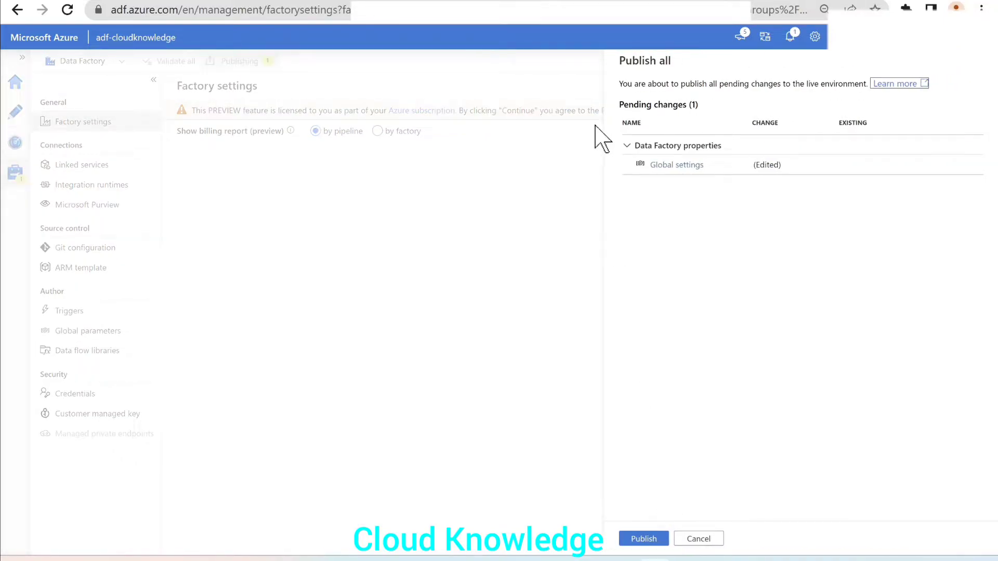
pyautogui.click(699, 539)
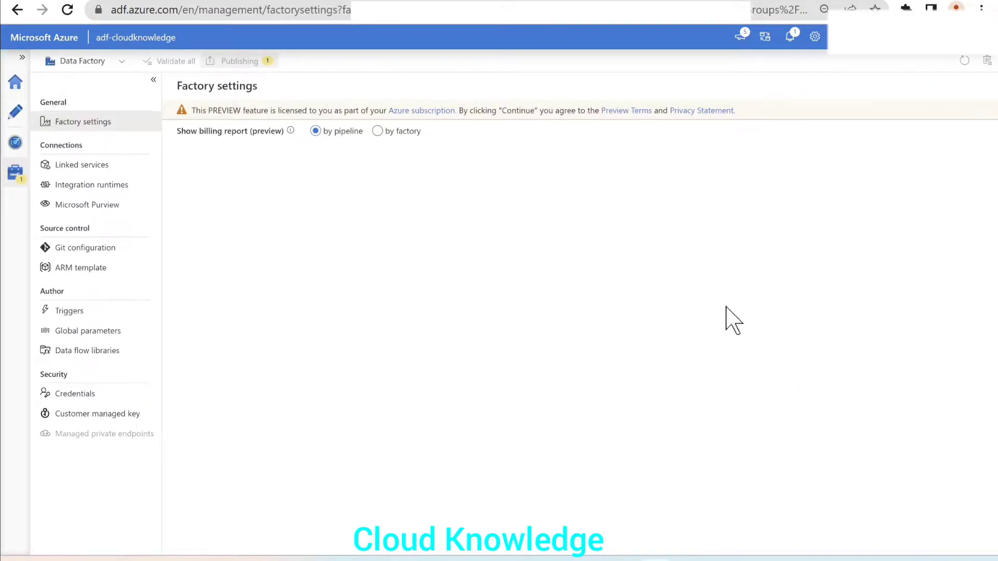
pyautogui.moveTo(685, 142)
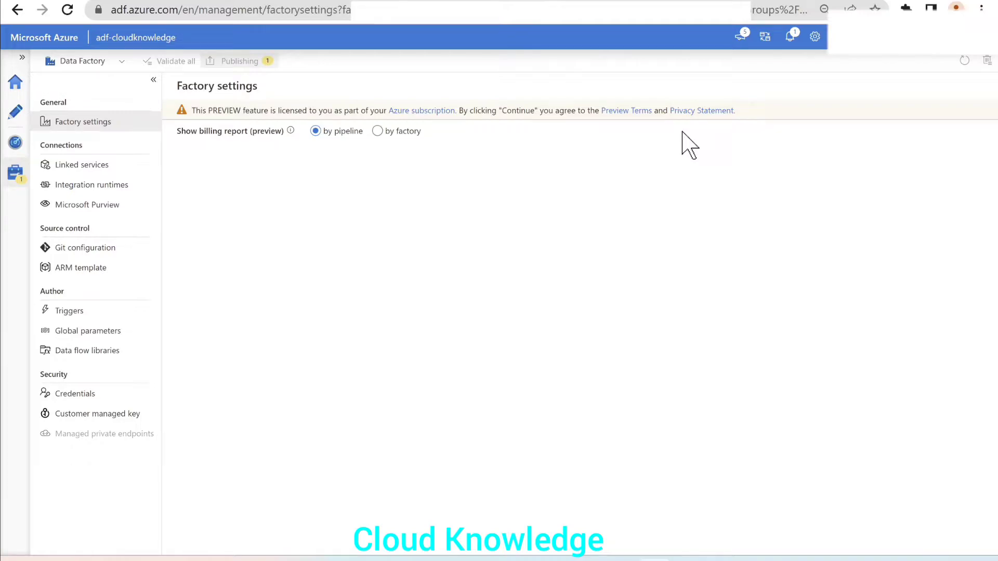
pyautogui.click(239, 60)
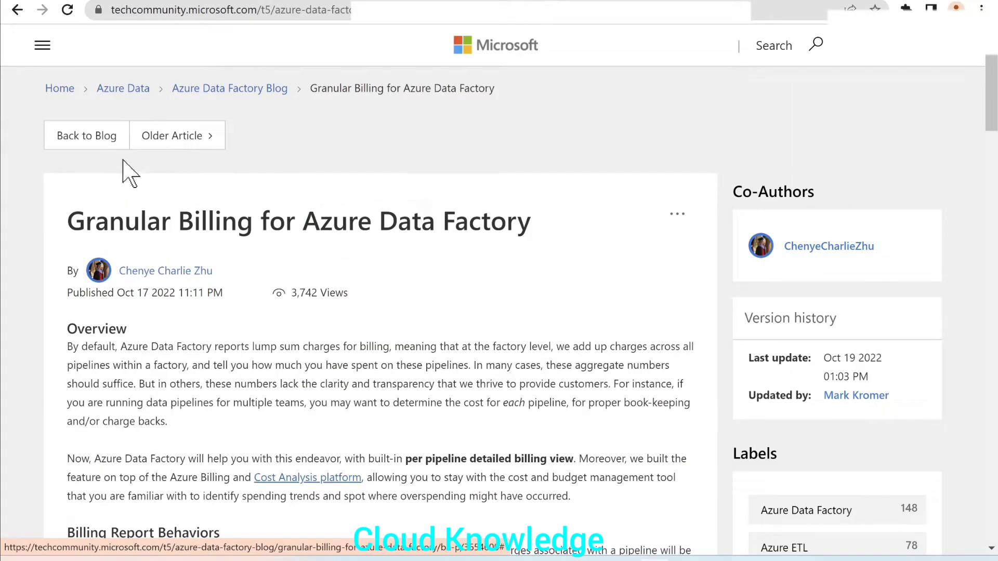
# Step: Scroll through the Granular Billing article's How to Opt-in section, highlighting a line
pyautogui.scroll(-3)
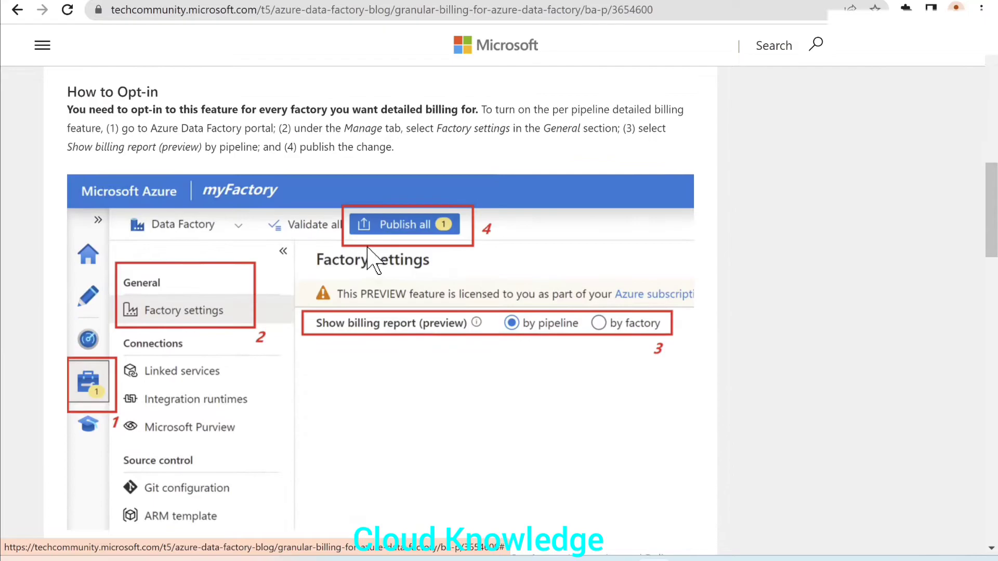
pyautogui.scroll(-3)
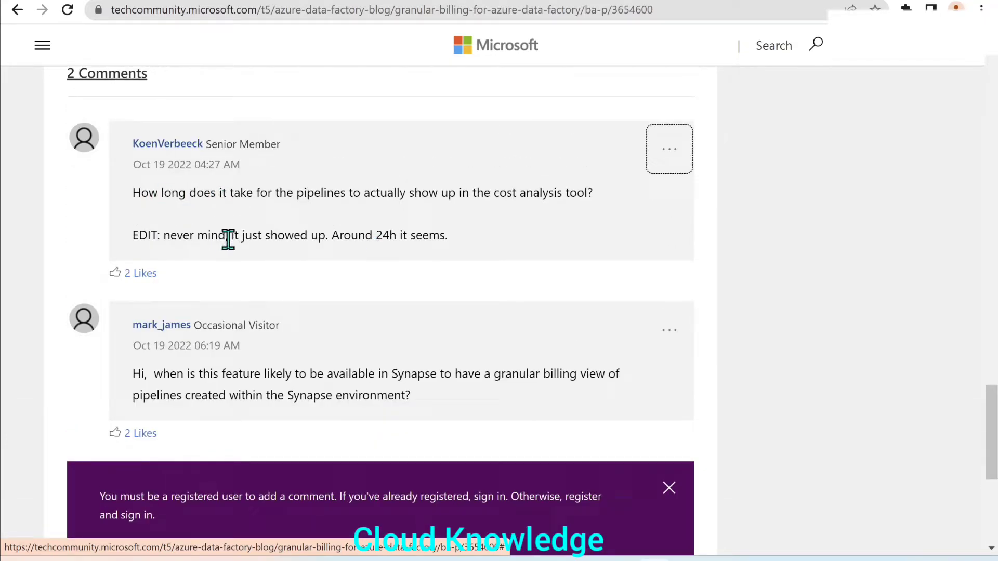
pyautogui.moveTo(231, 235); pyautogui.dragTo(447, 235)
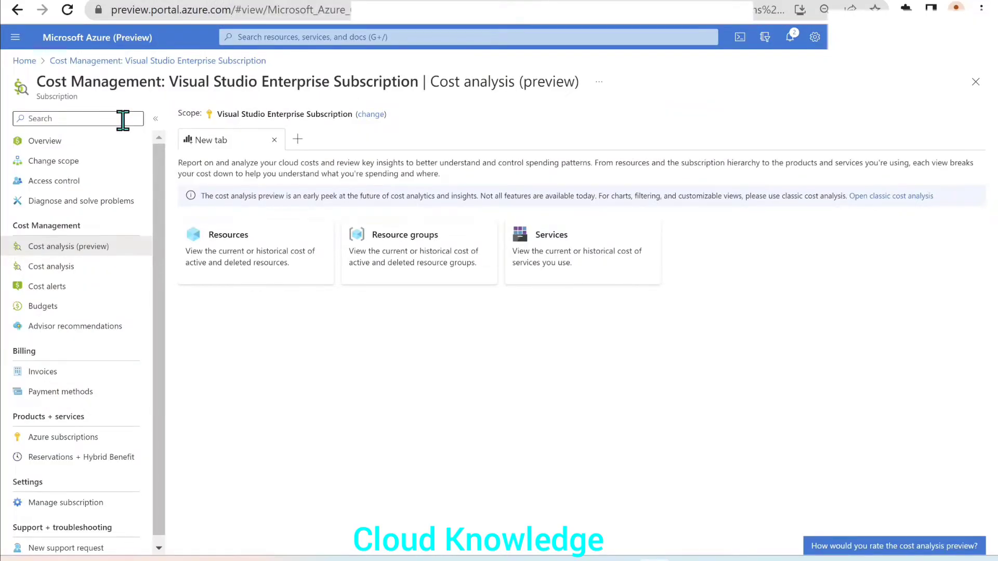
pyautogui.moveTo(110, 251)
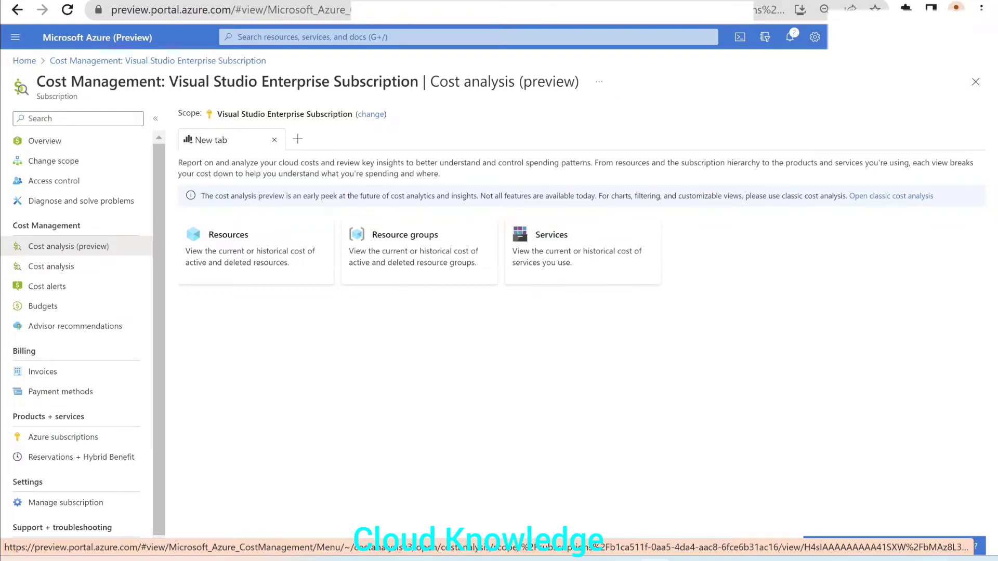
# Step: Switch from the cost analysis preview to classic accumulated cost analysis
pyautogui.click(52, 266)
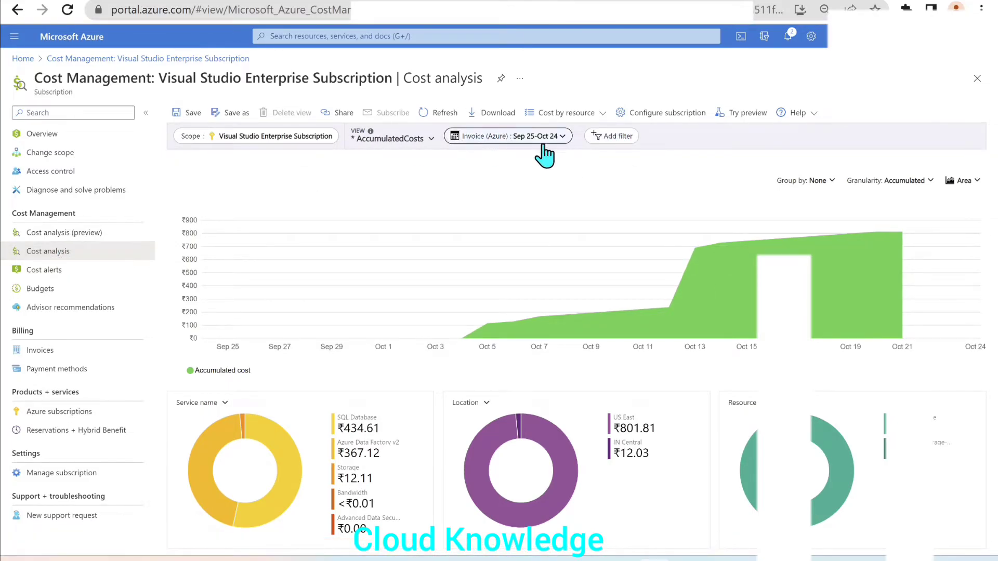
# Step: Filter accumulated costs by Resource to adf-cloudknowledge (searched 'cloud'), totalling ₹367.12
pyautogui.click(611, 135)
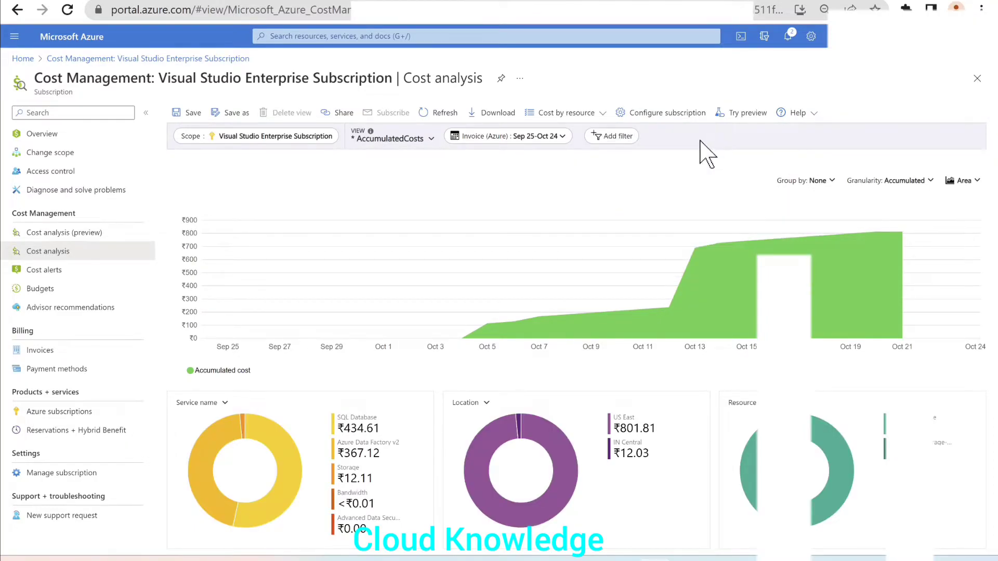
pyautogui.click(611, 135)
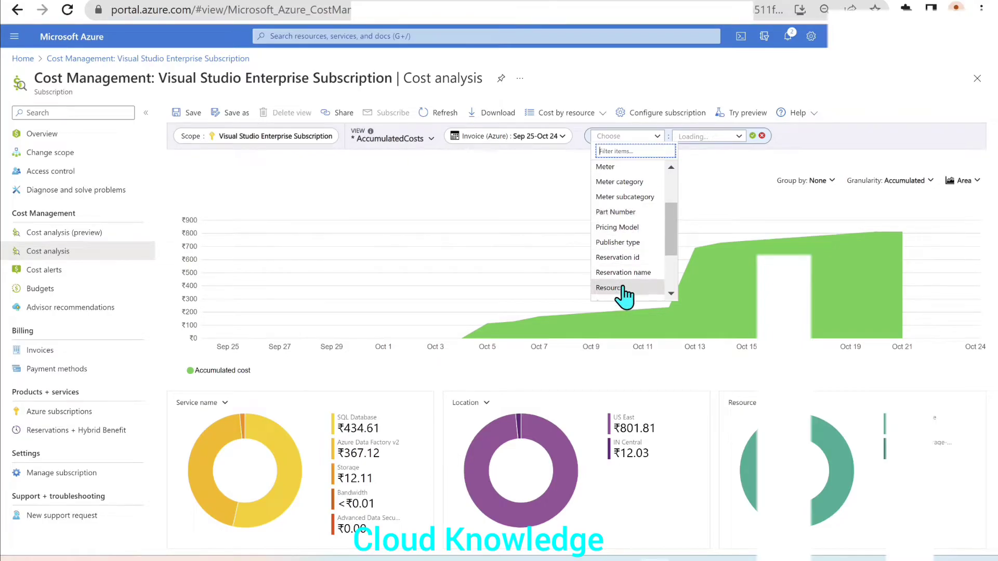
pyautogui.click(609, 287)
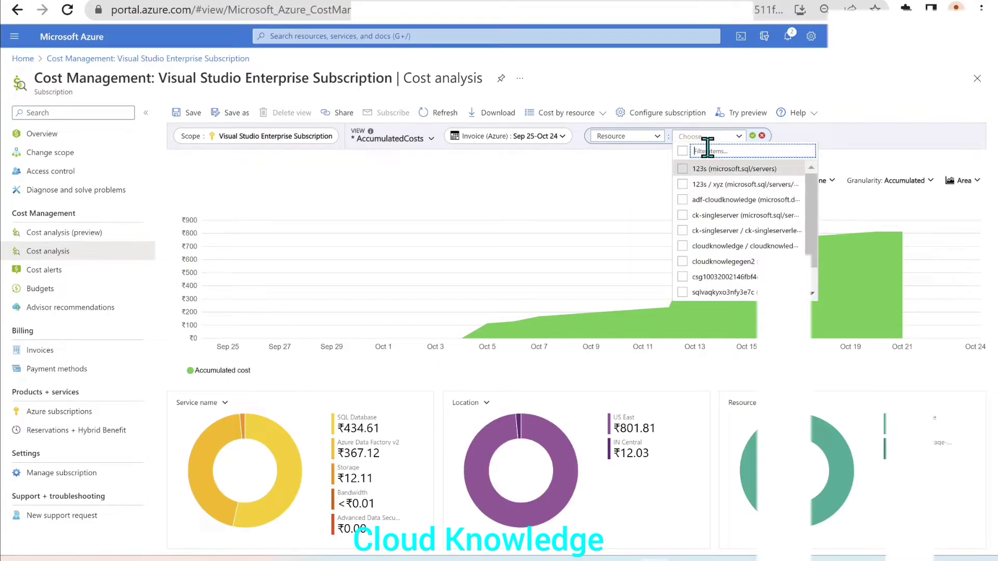
pyautogui.write('cloud')
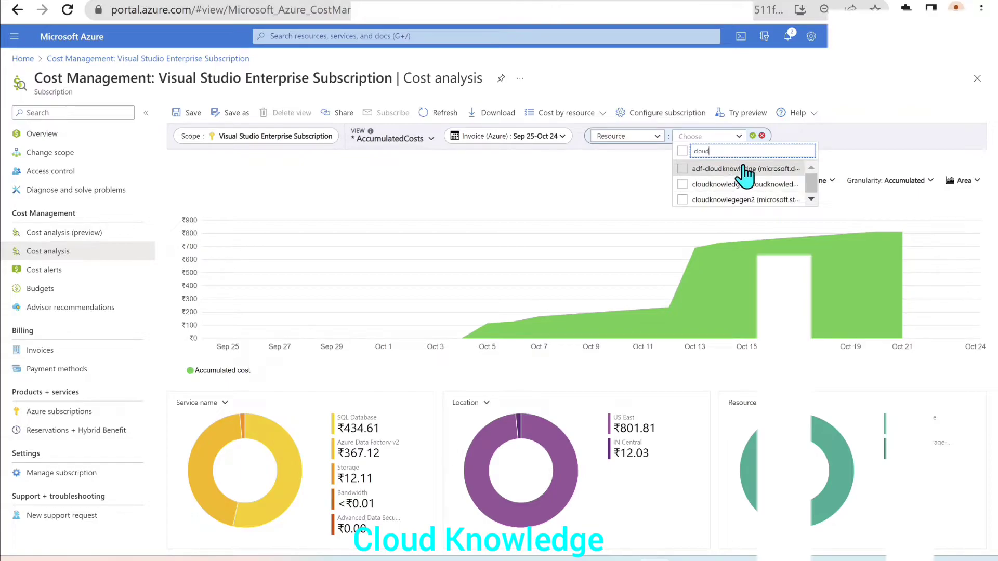
pyautogui.click(682, 168)
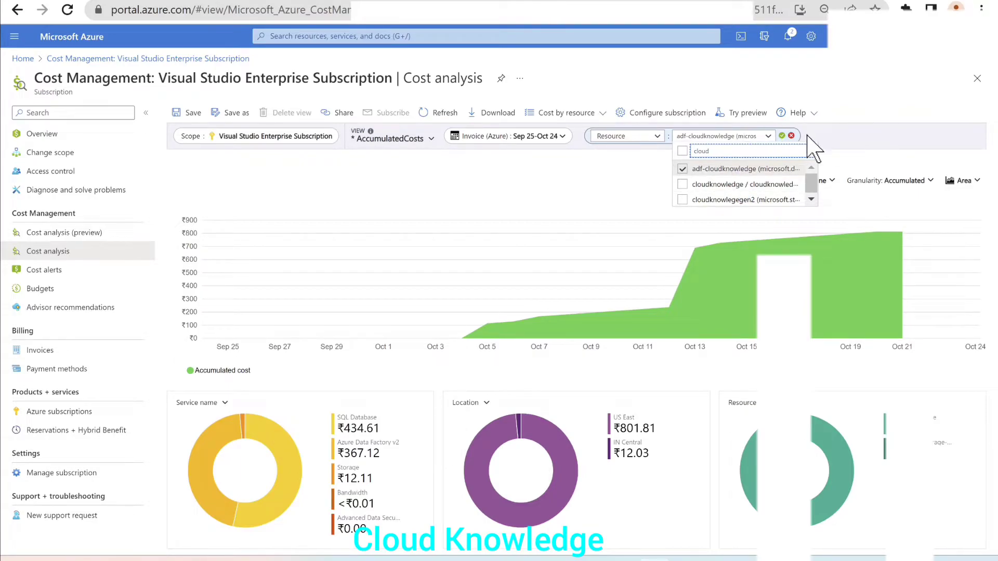
pyautogui.click(782, 136)
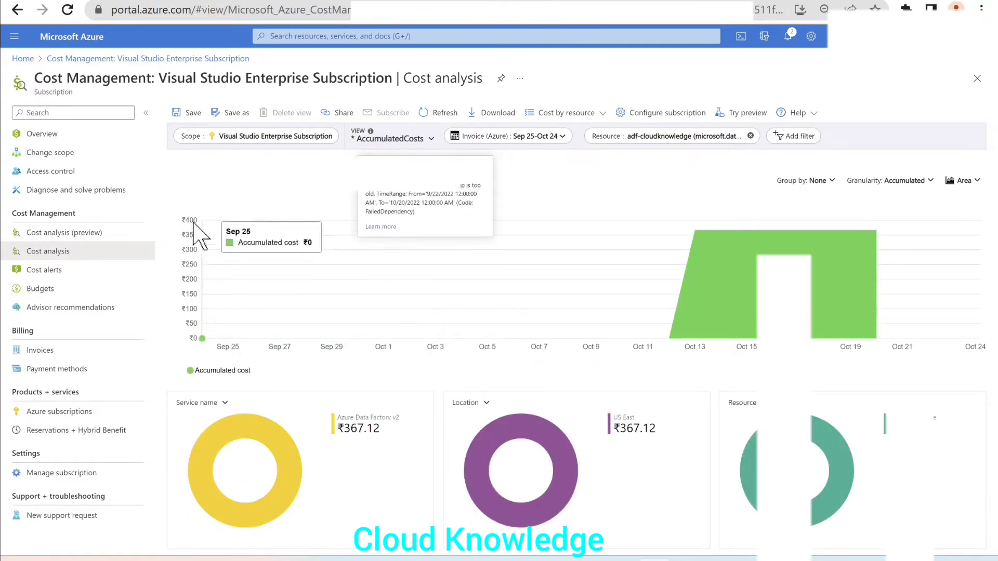
pyautogui.moveTo(718, 469)
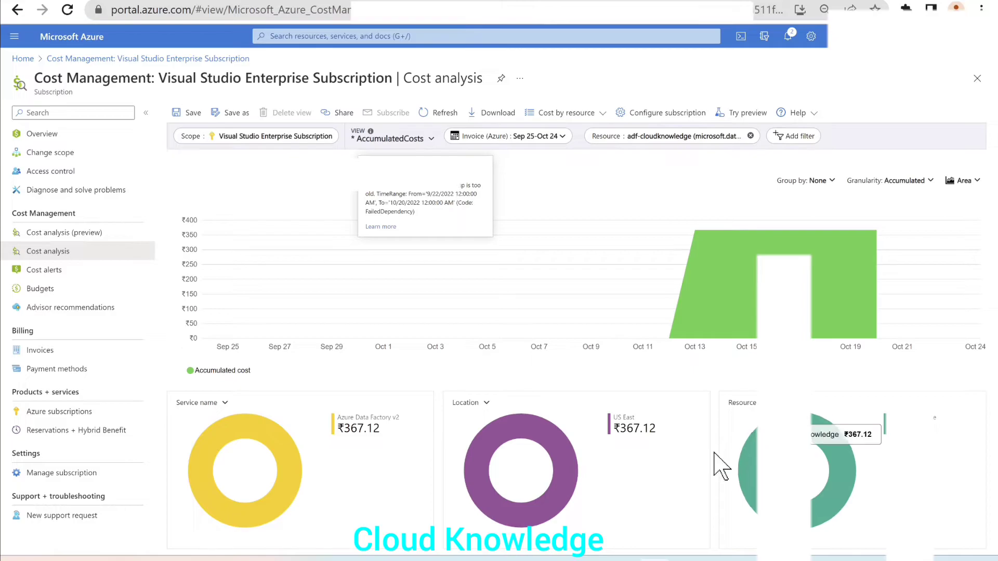
pyautogui.moveTo(227, 203)
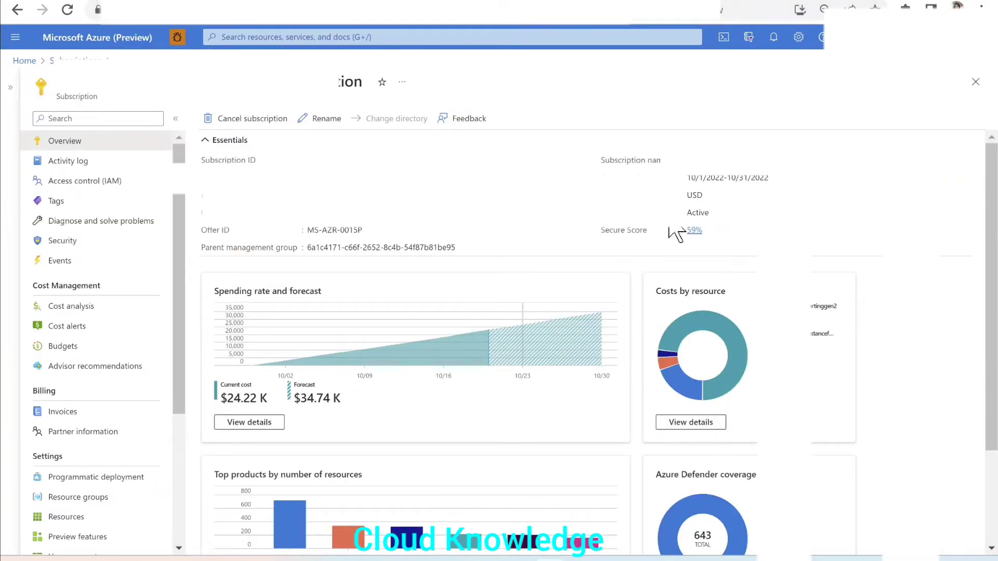
# Step: Open Cost analysis (preview) for the subscription and dismiss the Reopen Cost Management notice
pyautogui.click(70, 306)
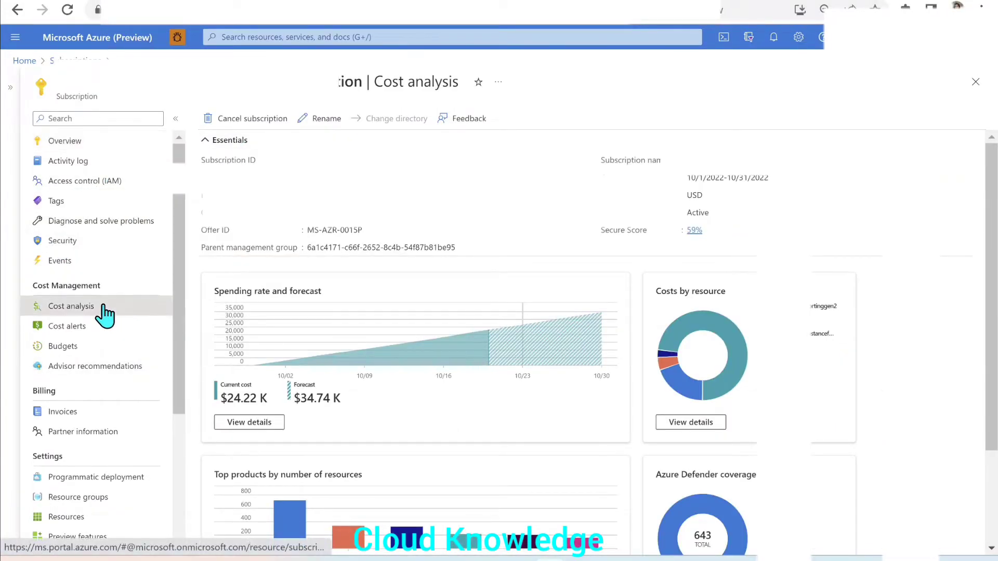
pyautogui.click(71, 306)
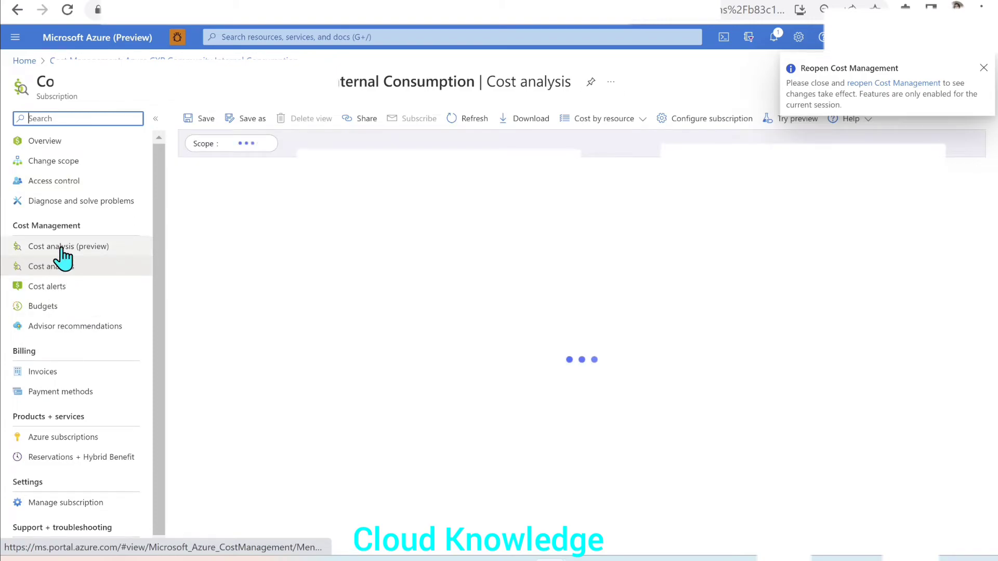
pyautogui.click(68, 246)
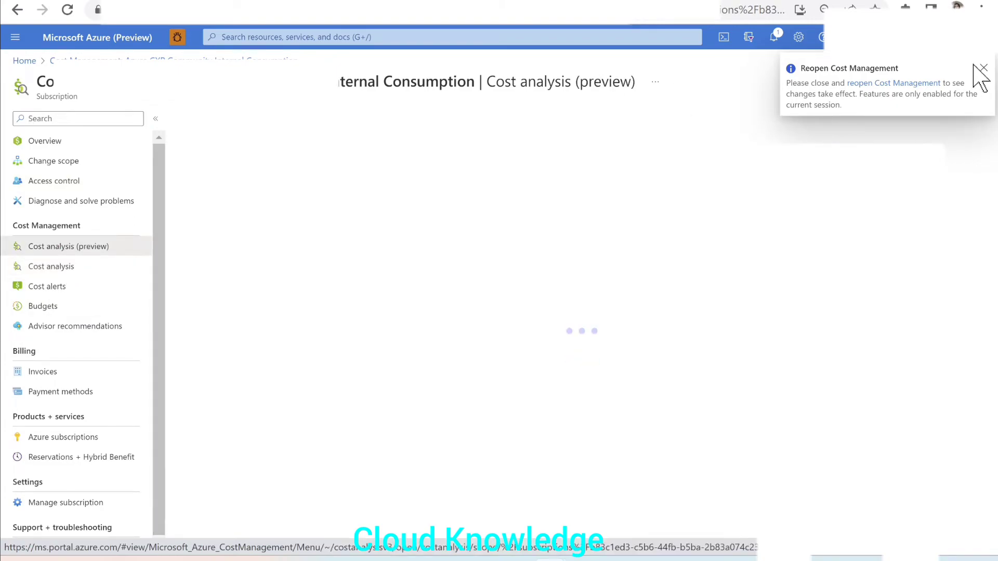
pyautogui.click(984, 69)
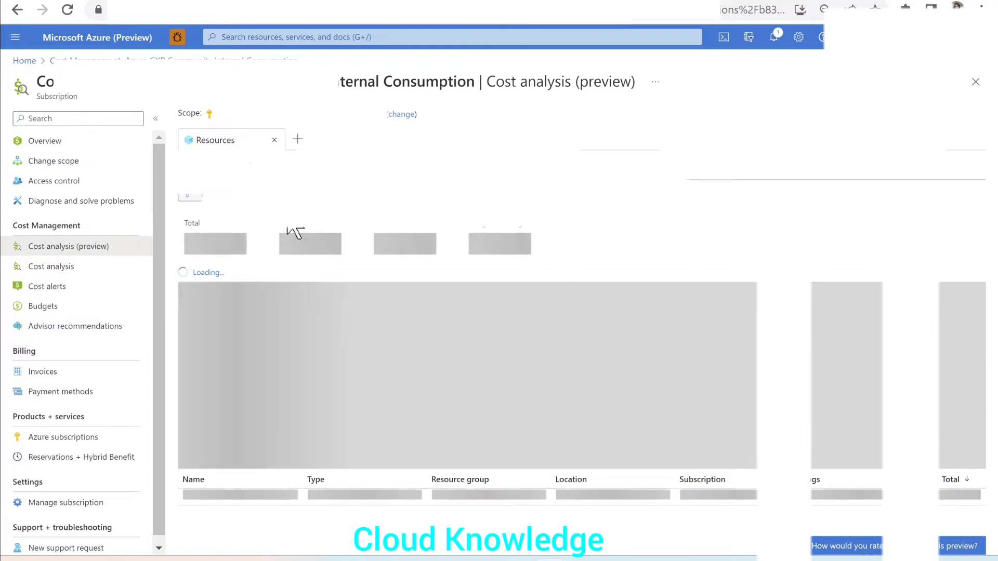
pyautogui.moveTo(373, 229)
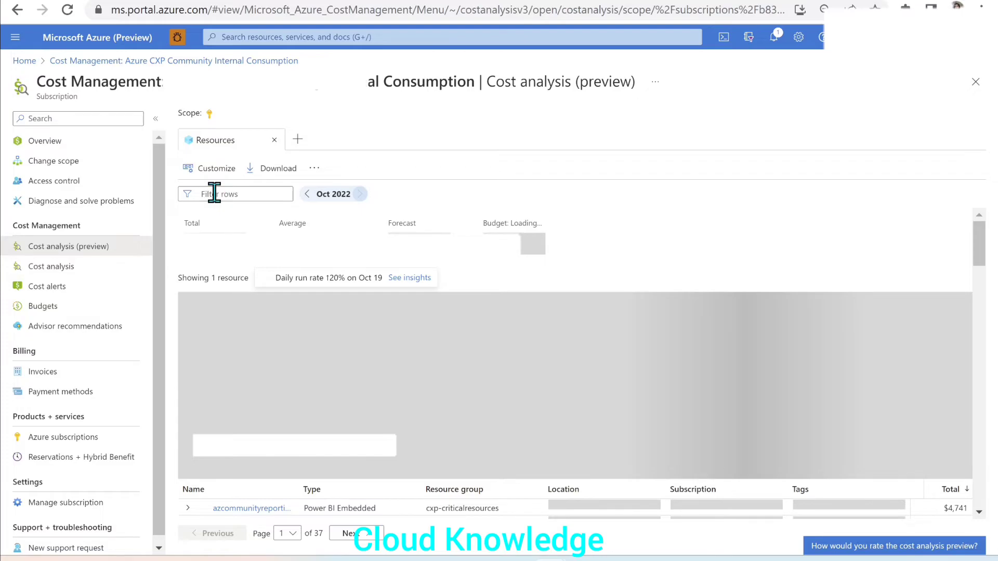
# Step: Filter rows by 'cloud' and expand cloudknowledge-adf ($48.92) to show its pipeline costs
pyautogui.click(233, 193)
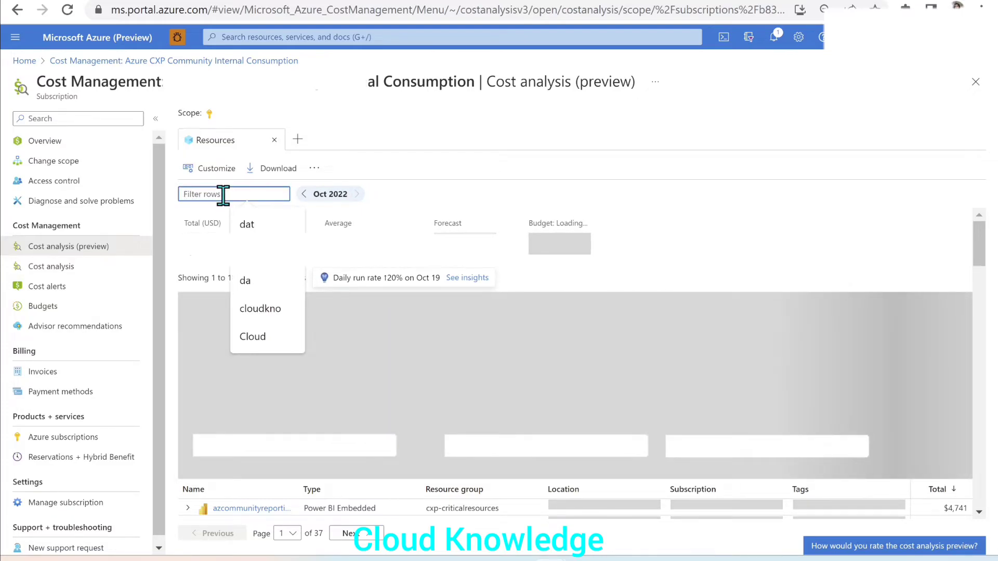
pyautogui.write('cloud know')
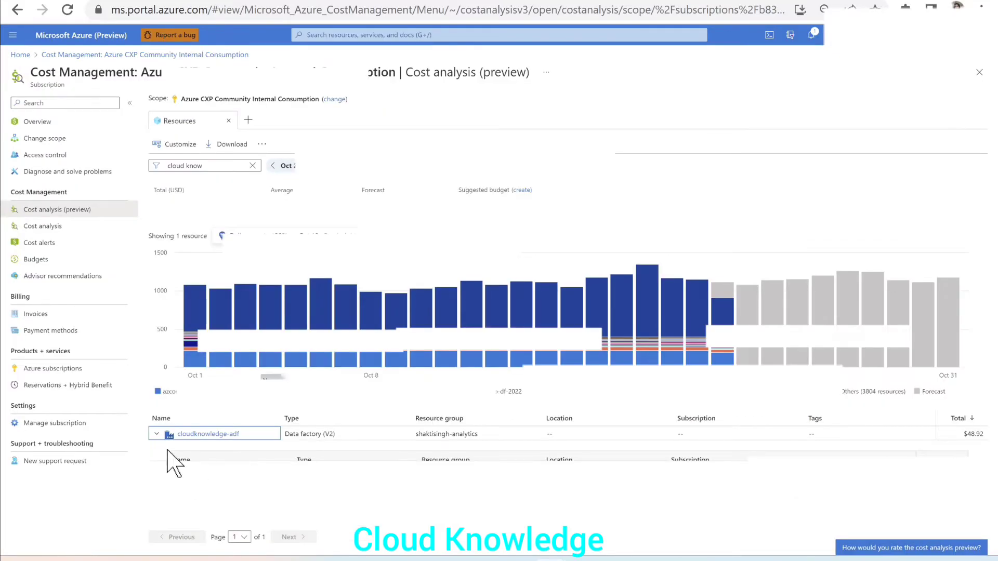
pyautogui.click(155, 434)
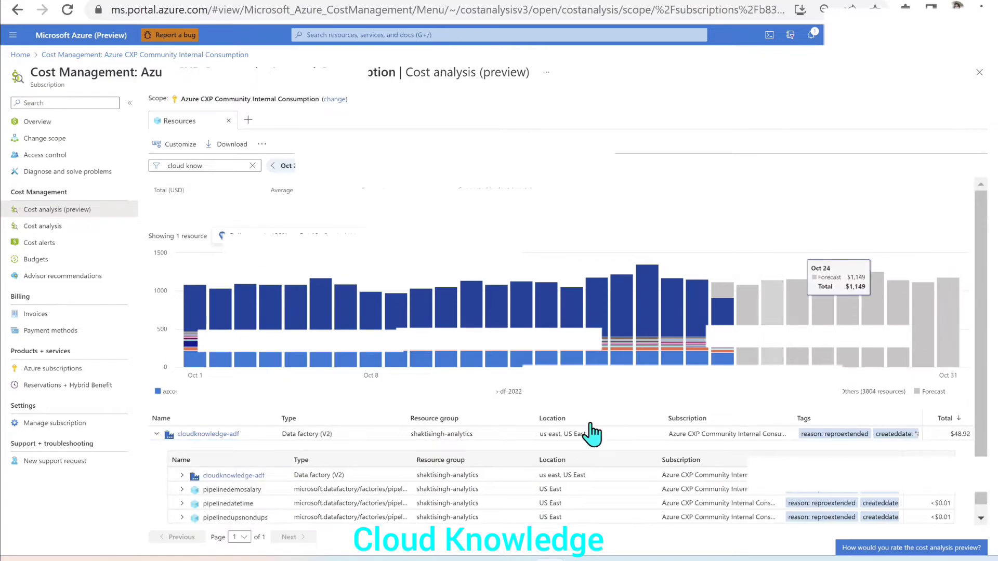
pyautogui.moveTo(267, 468)
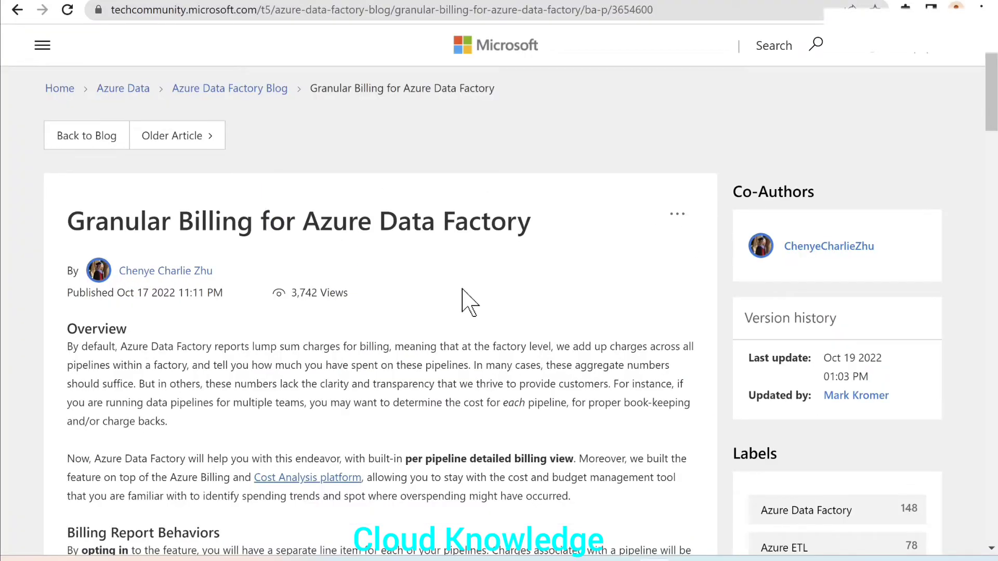
pyautogui.scroll(-3)
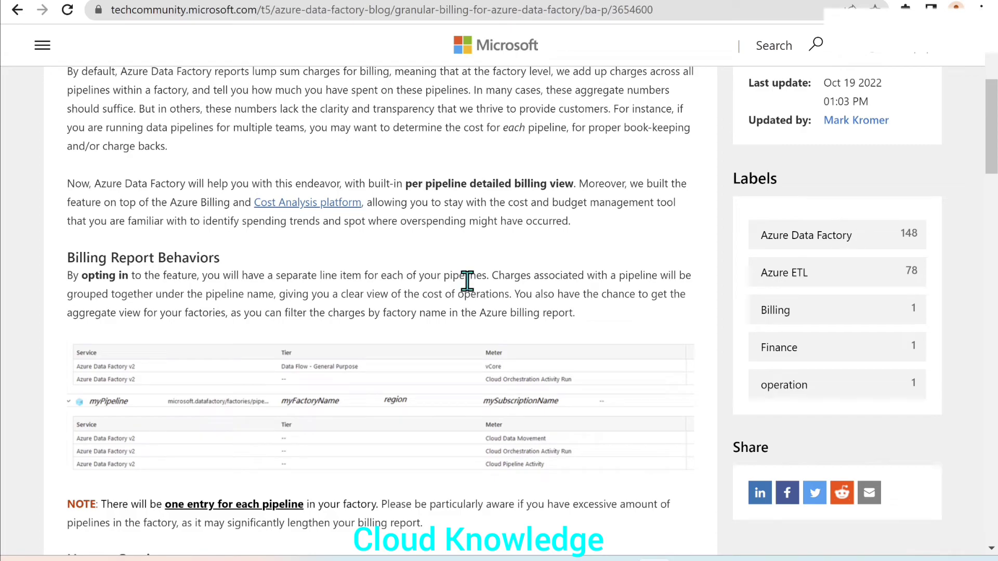
pyautogui.scroll(-3)
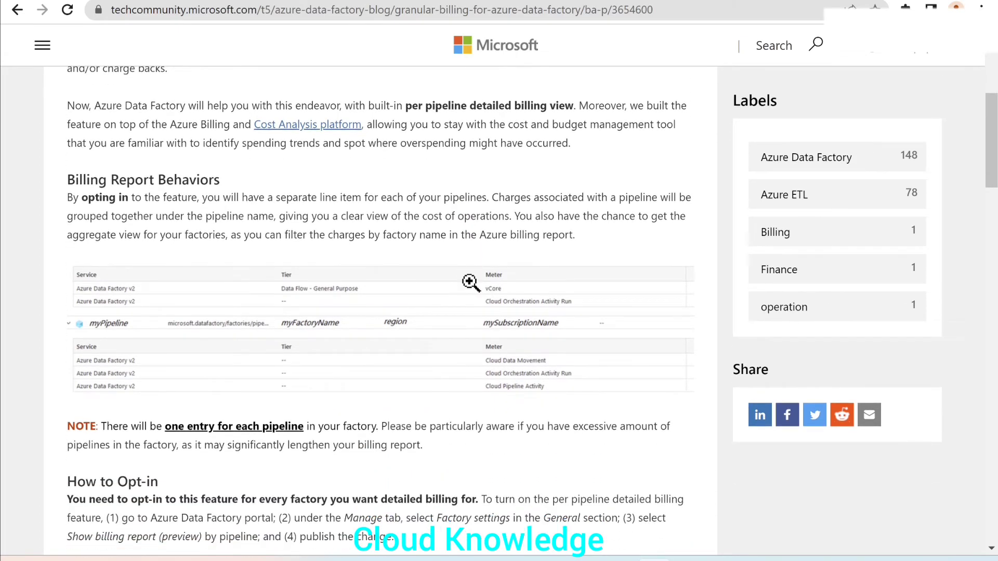
pyautogui.scroll(-3)
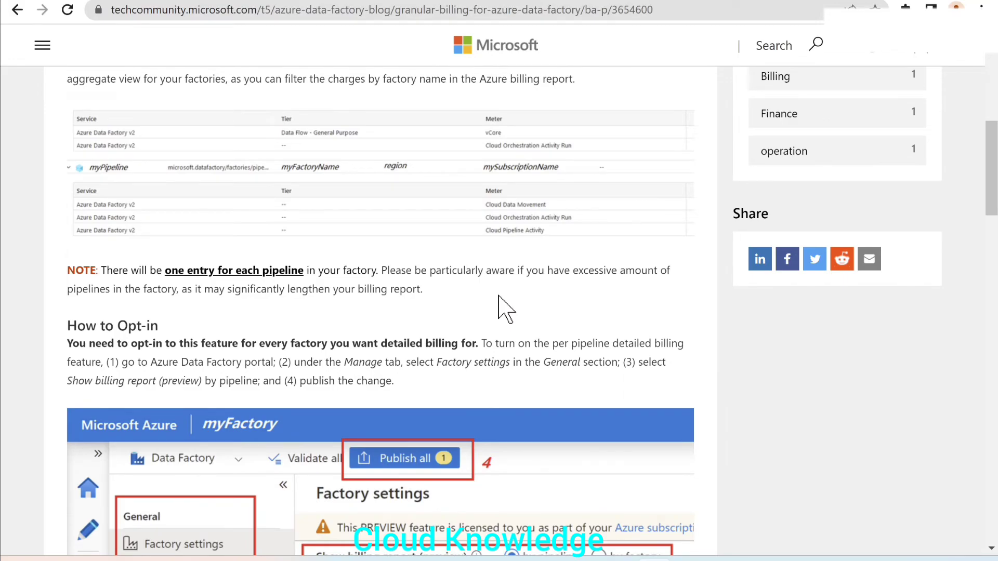
pyautogui.scroll(3)
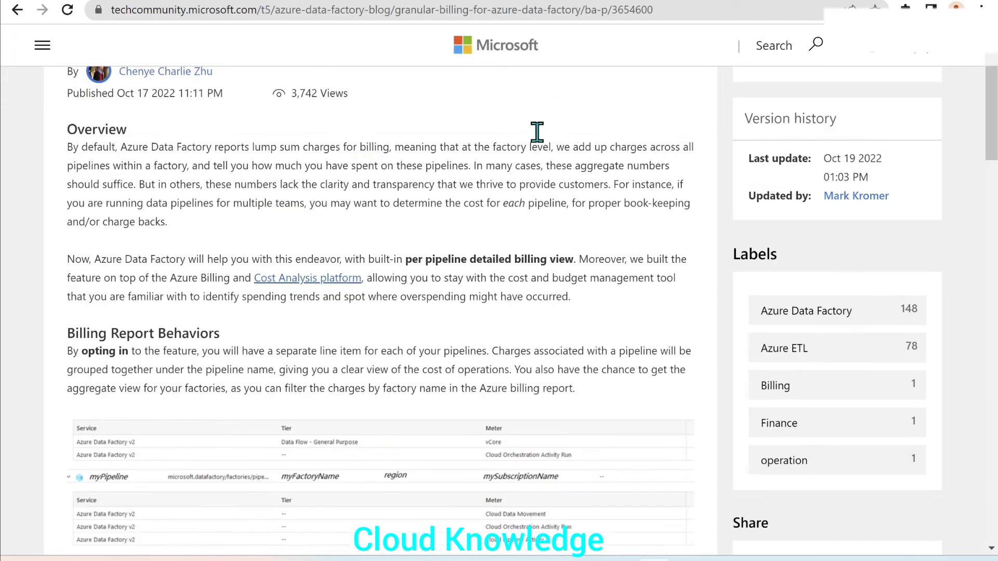
pyautogui.scroll(-3)
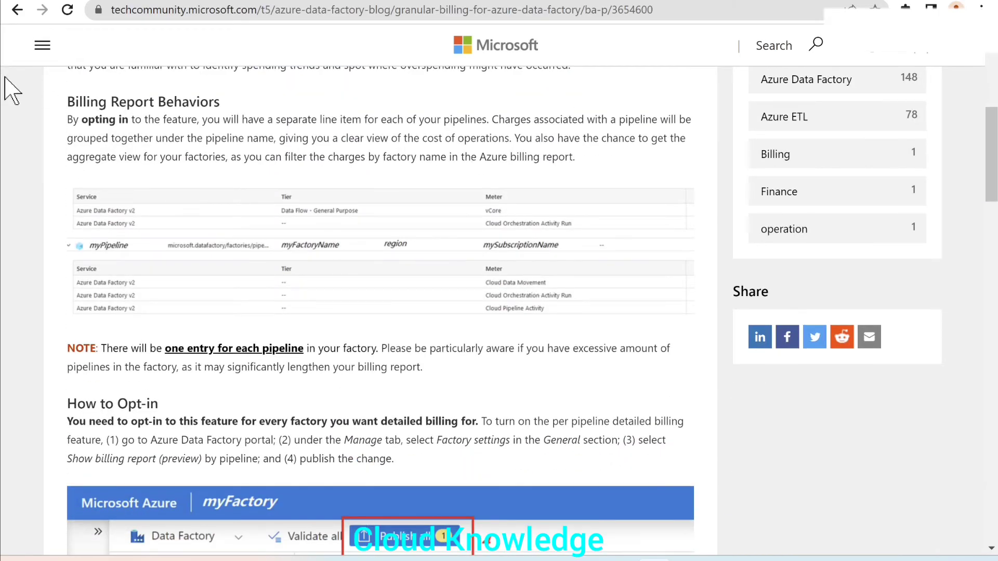
pyautogui.scroll(-3)
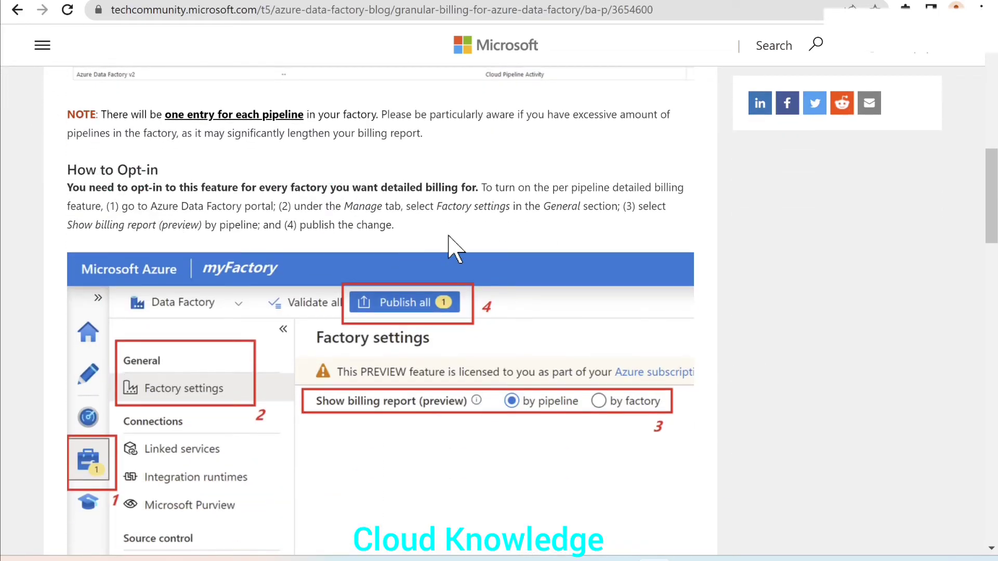
pyautogui.scroll(-3)
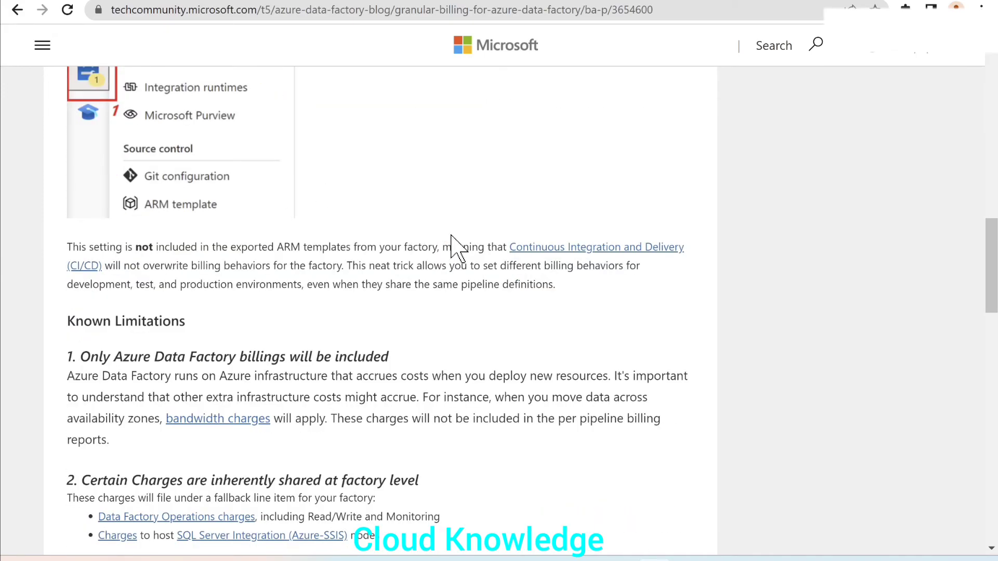
pyautogui.scroll(-3)
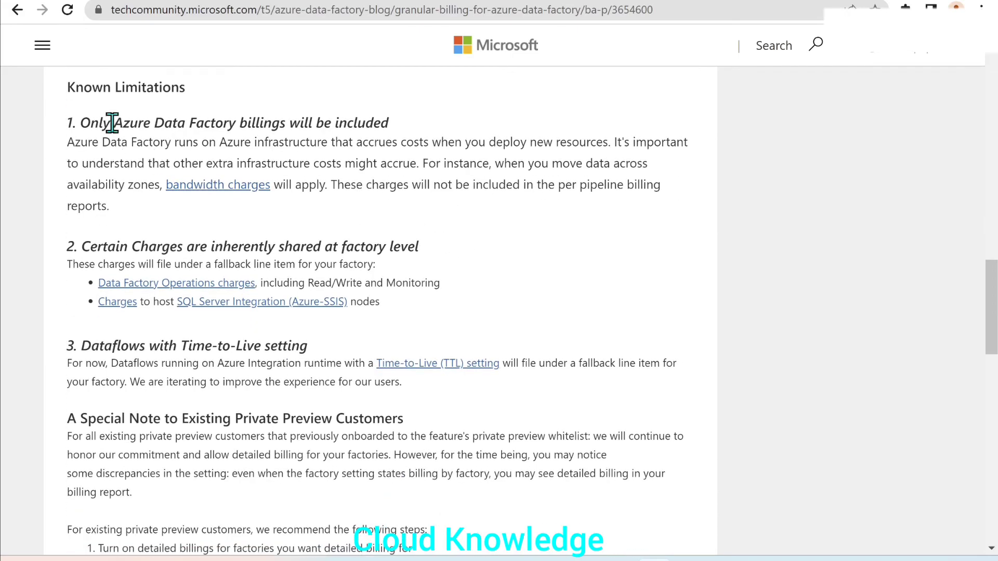
pyautogui.scroll(-3)
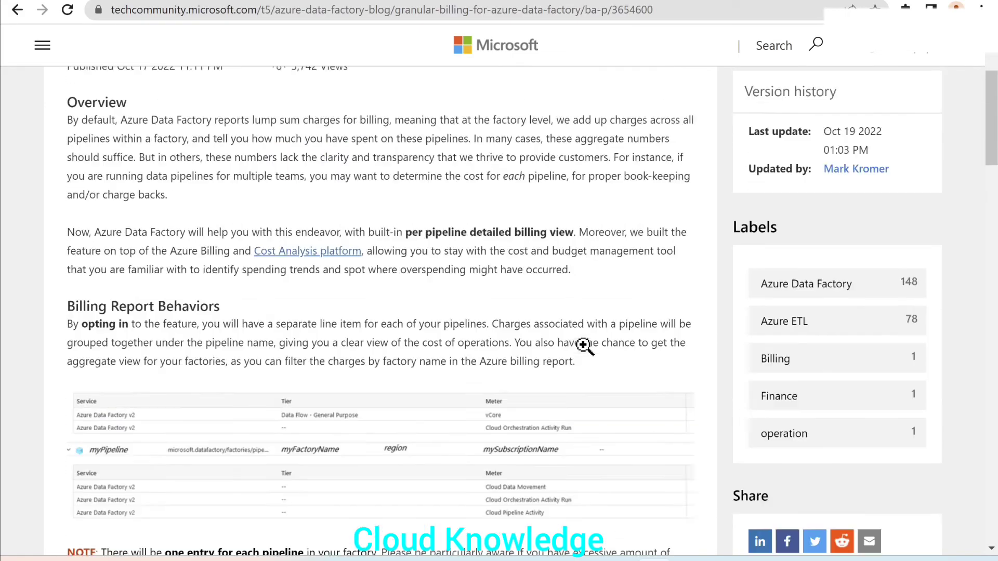
pyautogui.scroll(-3)
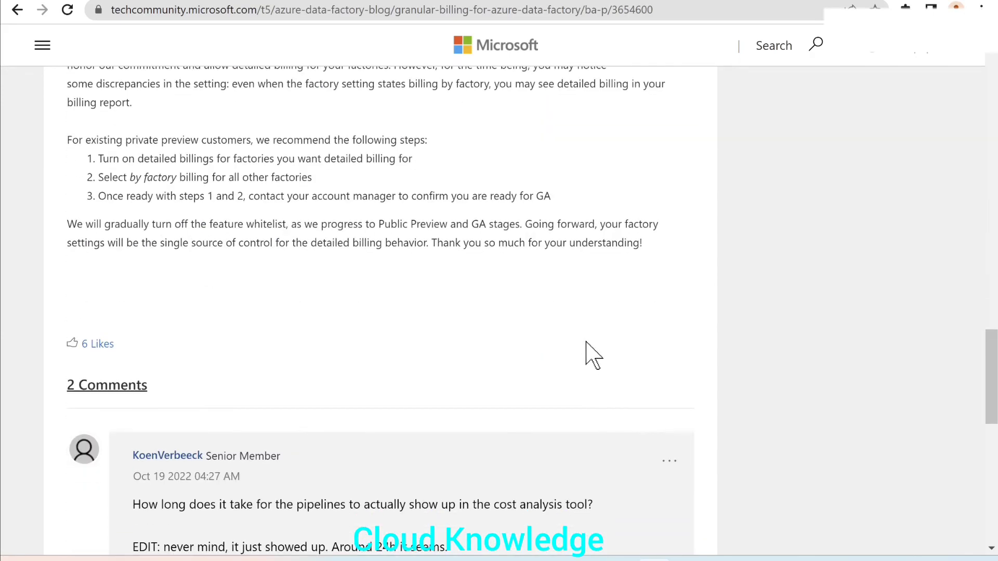
pyautogui.scroll(-3)
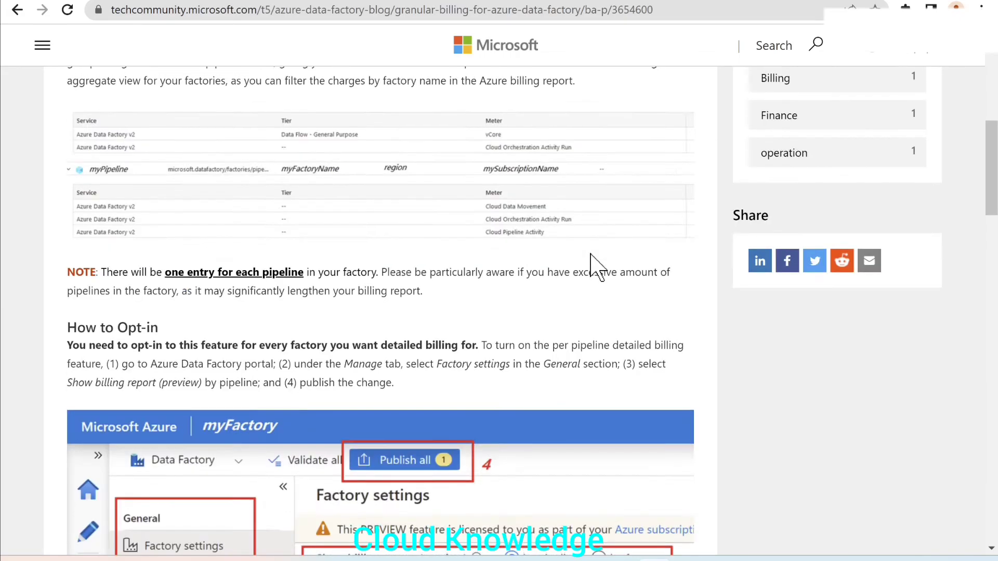
pyautogui.scroll(3)
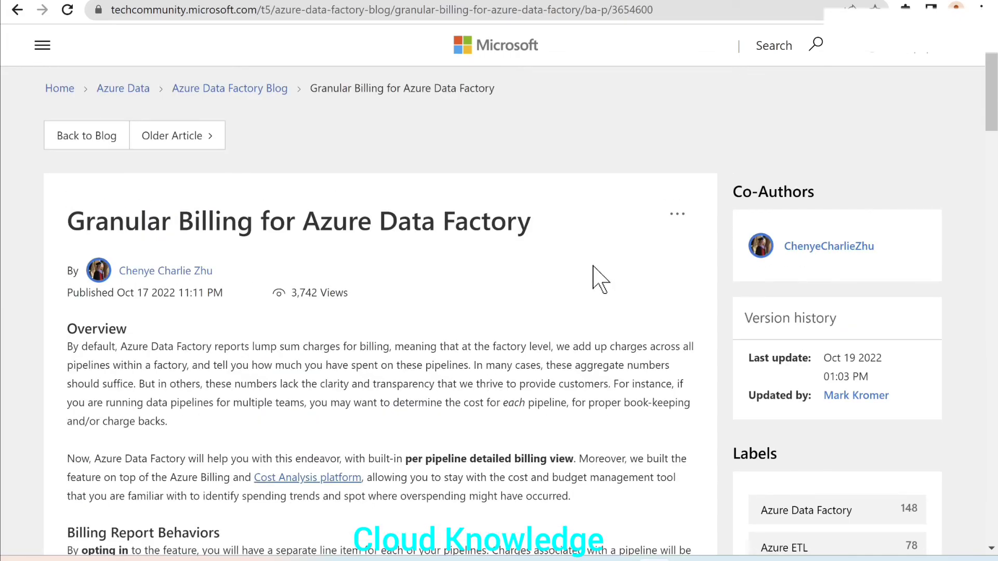
pyautogui.moveTo(503, 269)
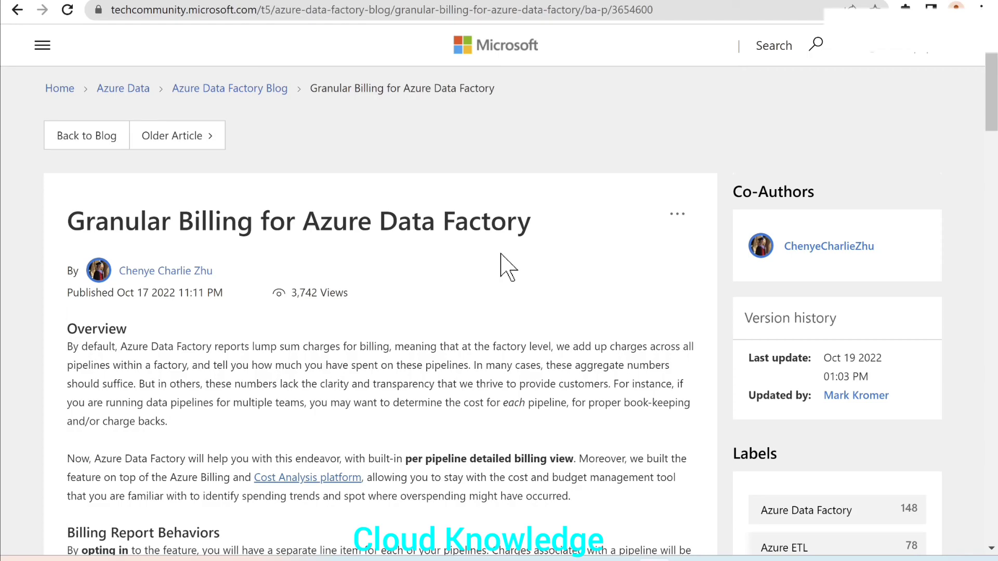
pyautogui.moveTo(515, 268)
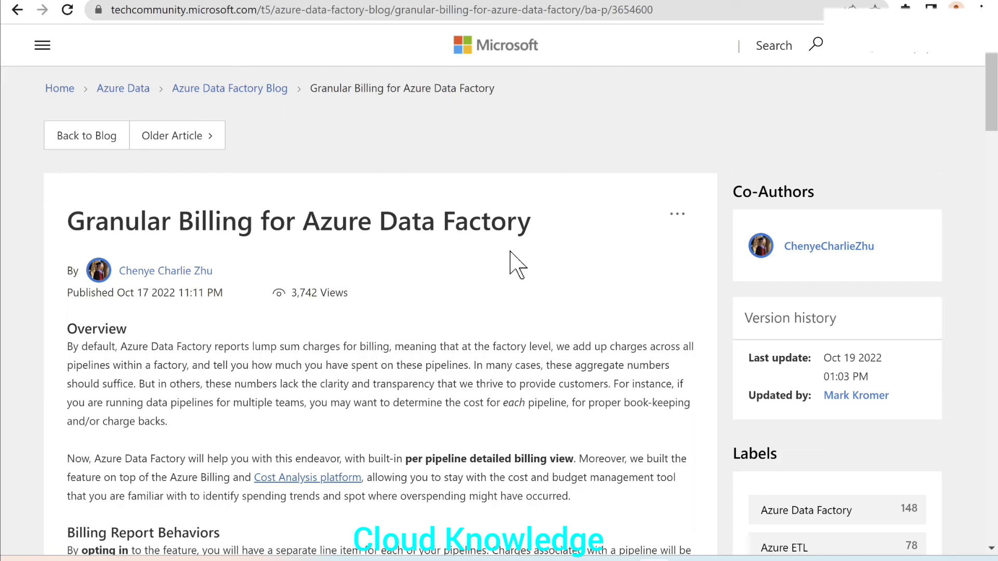
pyautogui.moveTo(574, 312)
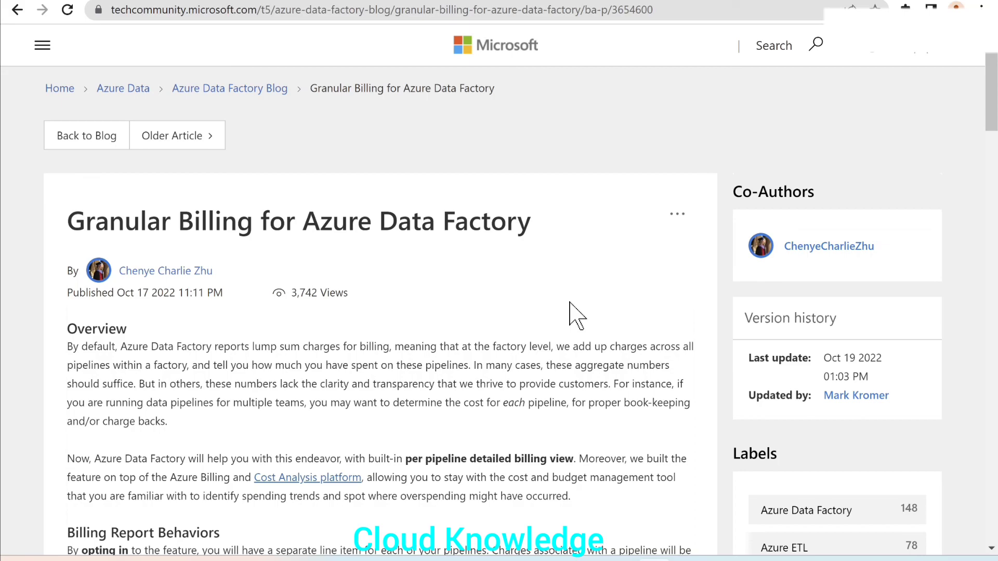
pyautogui.moveTo(632, 371)
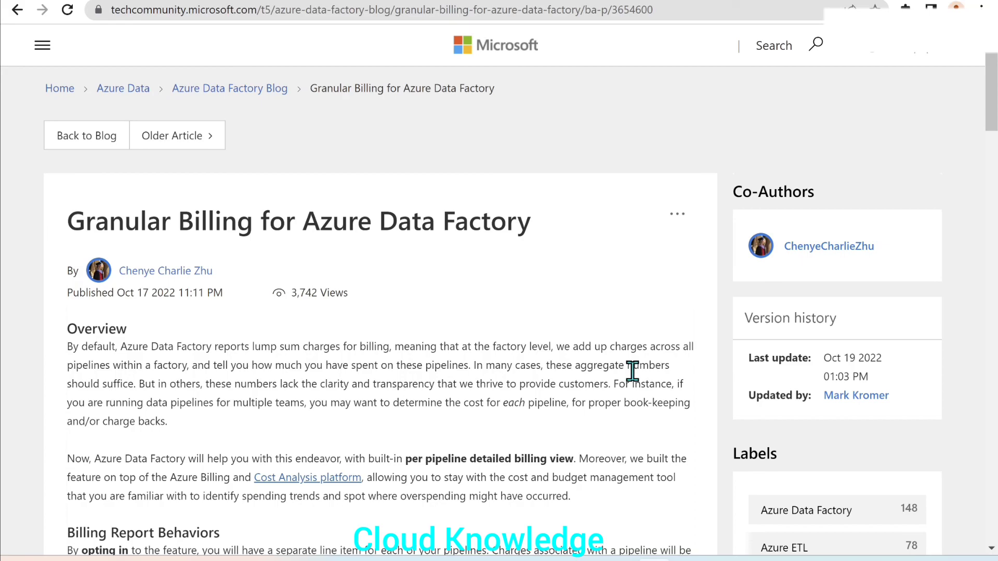